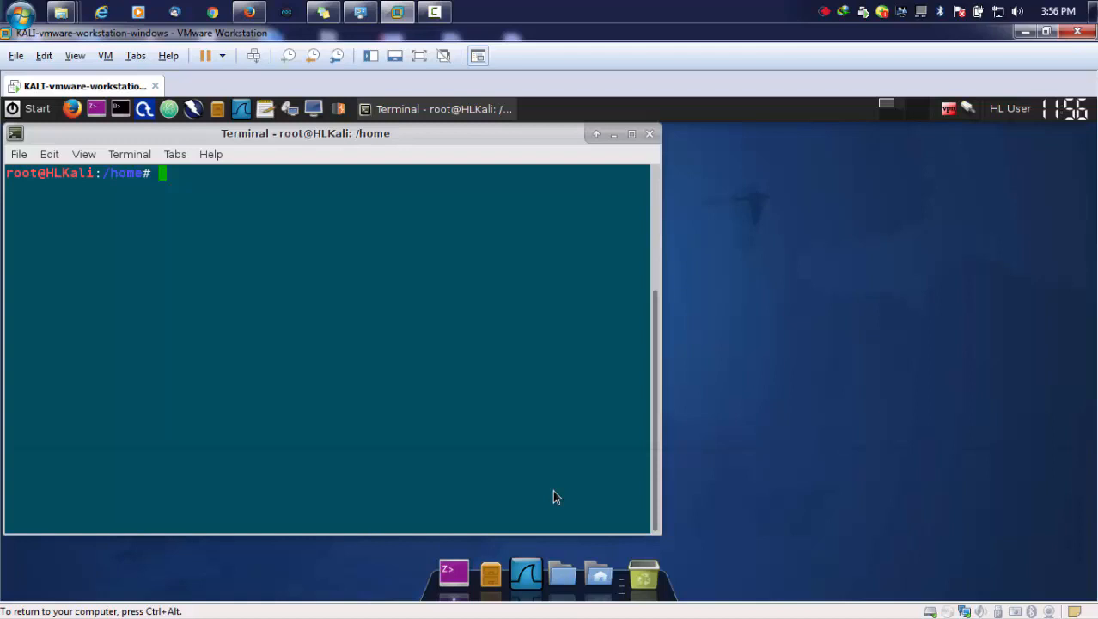
# Step: List /home, enter the hacker folder and spot mr3020.bin in its listing
pyautogui.write('ls')
pyautogui.write('cd')
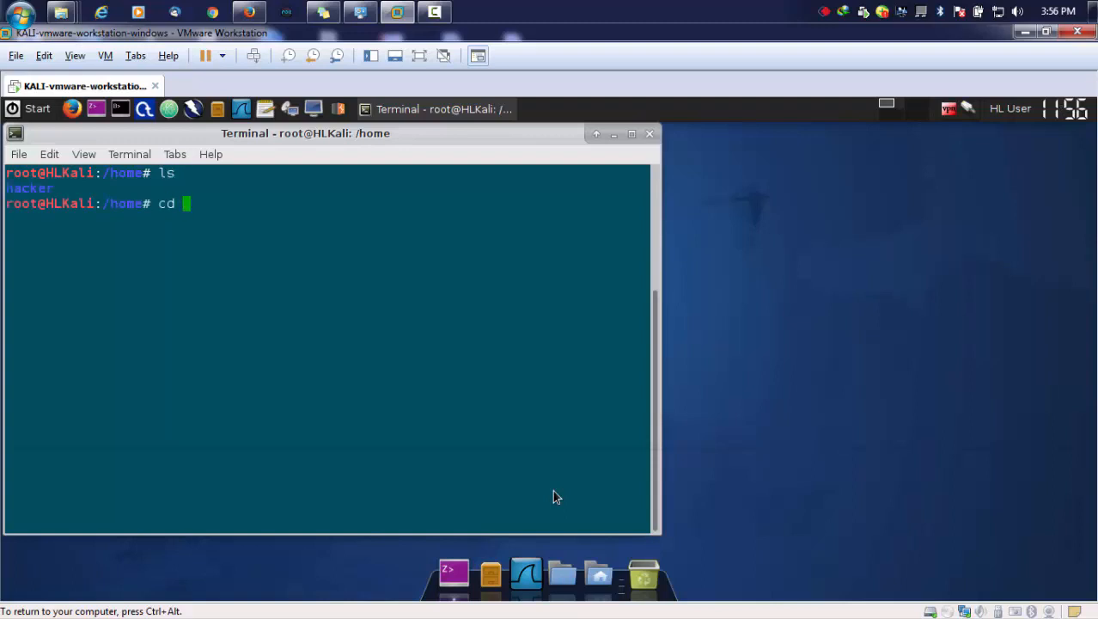
pyautogui.write('hacker/')
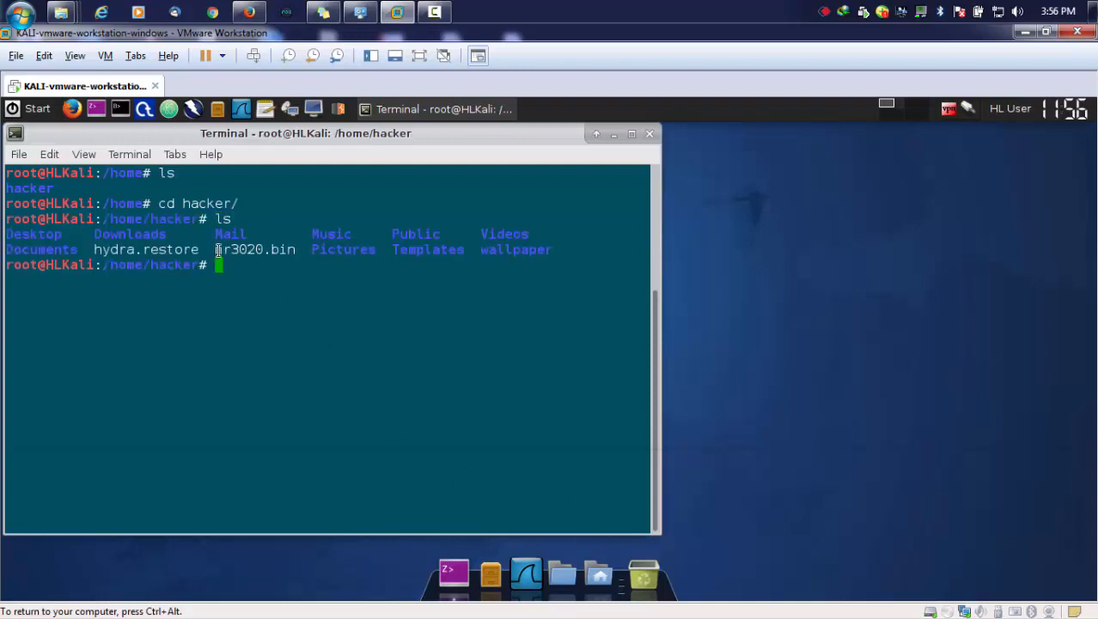
pyautogui.doubleClick(255, 249)
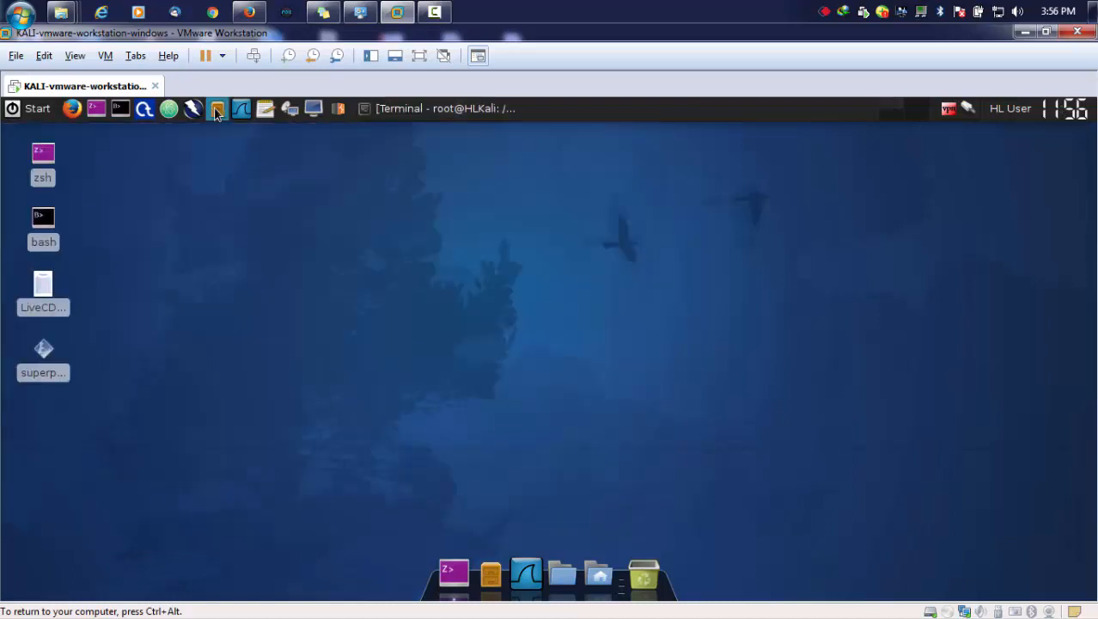
# Step: Copy mr3020.bin from /home/hacker in the File Manager, then minimise it
pyautogui.click(216, 108)
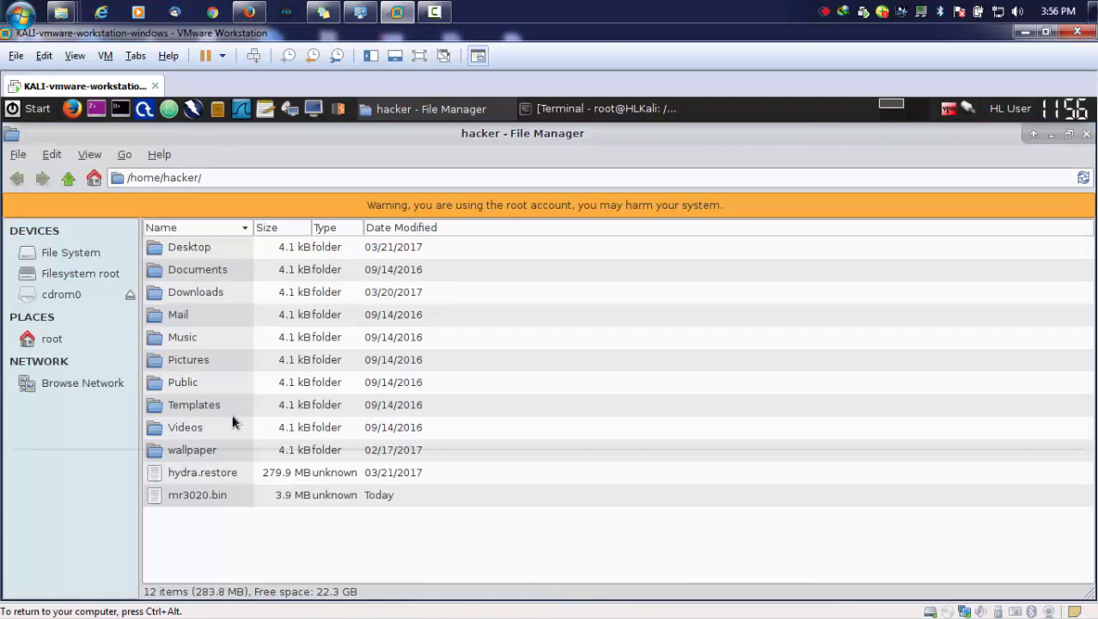
pyautogui.click(196, 495)
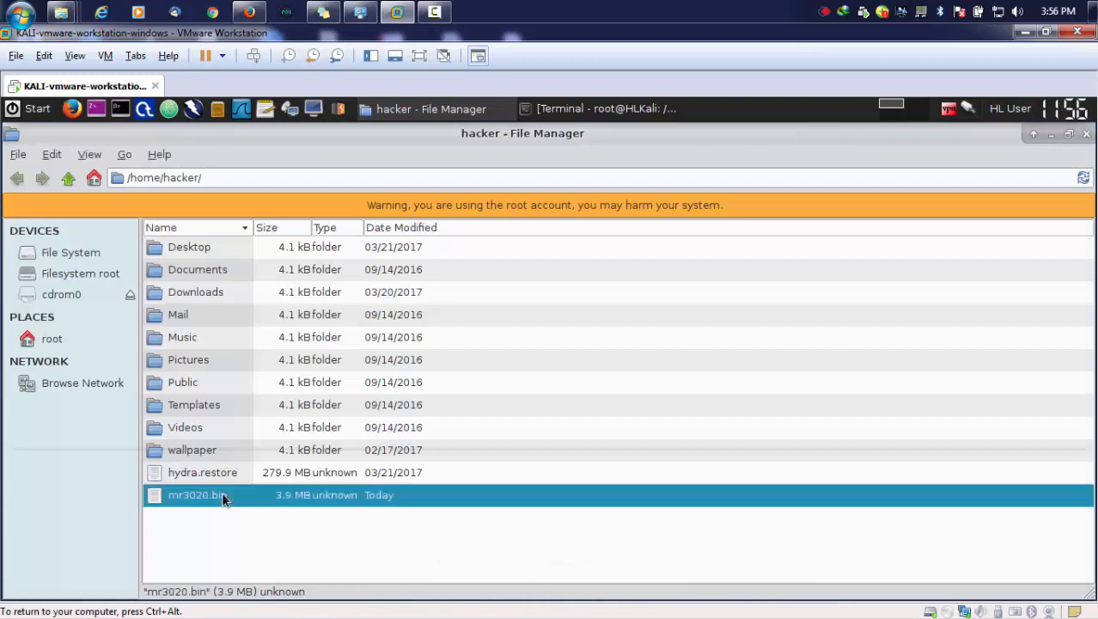
pyautogui.doubleClick(197, 495)
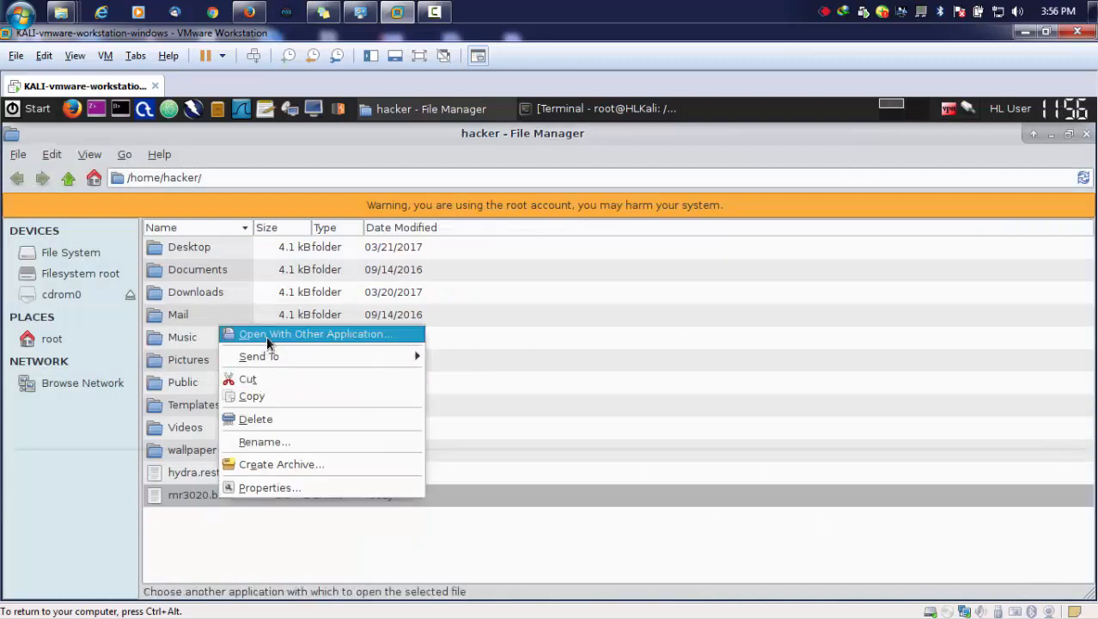
pyautogui.moveTo(251, 396)
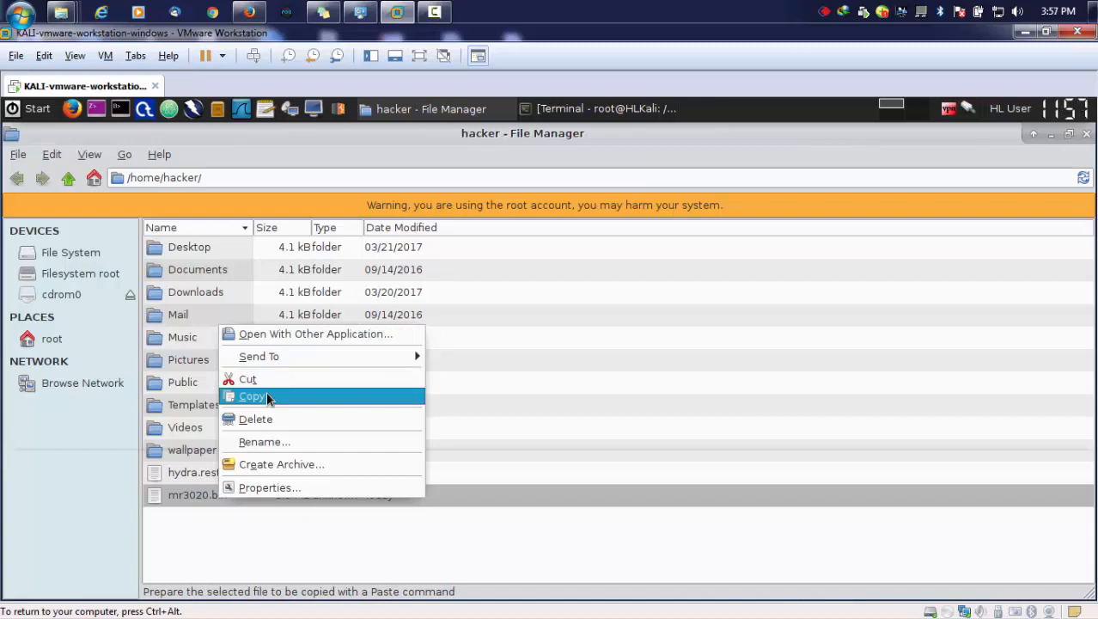
pyautogui.click(251, 395)
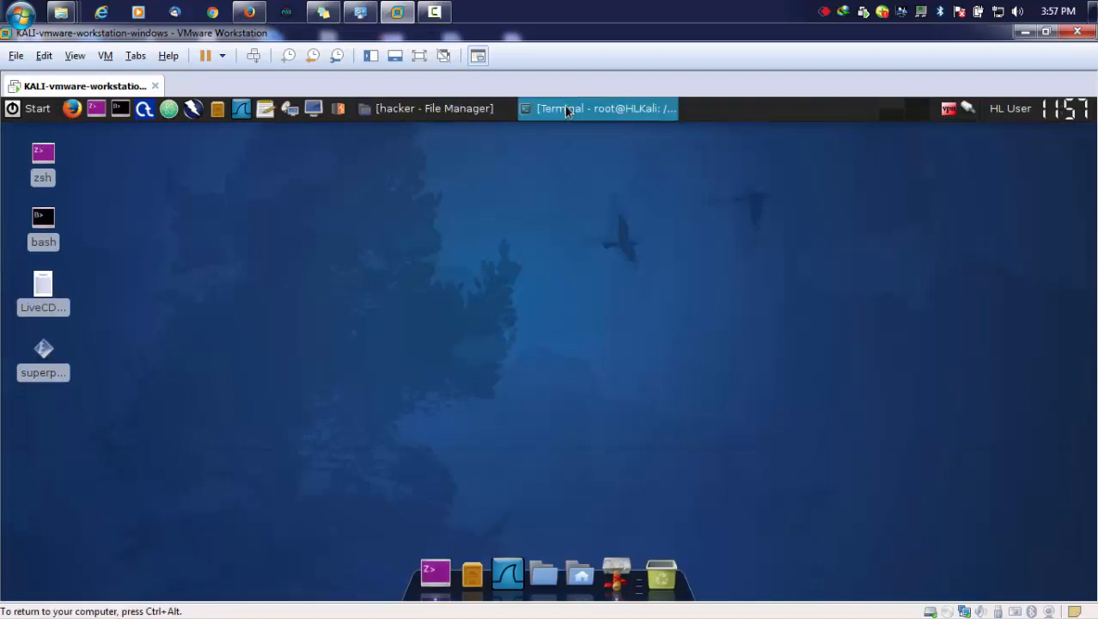
# Step: Restore the terminal from the taskbar and highlight mr3020.bin in the listing
pyautogui.click(602, 108)
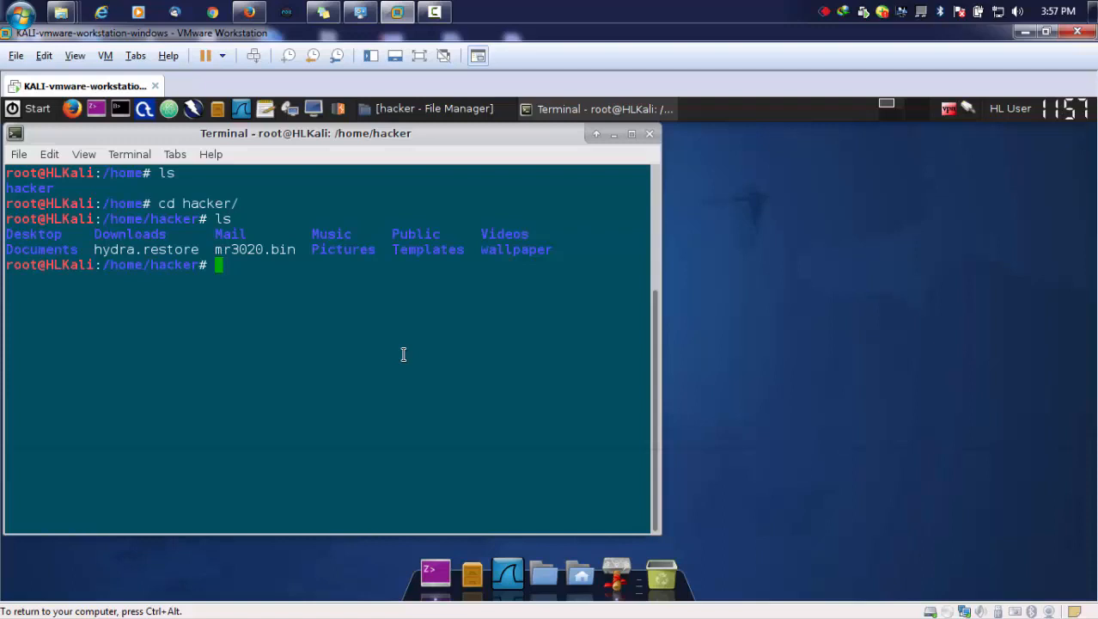
pyautogui.moveTo(409, 361)
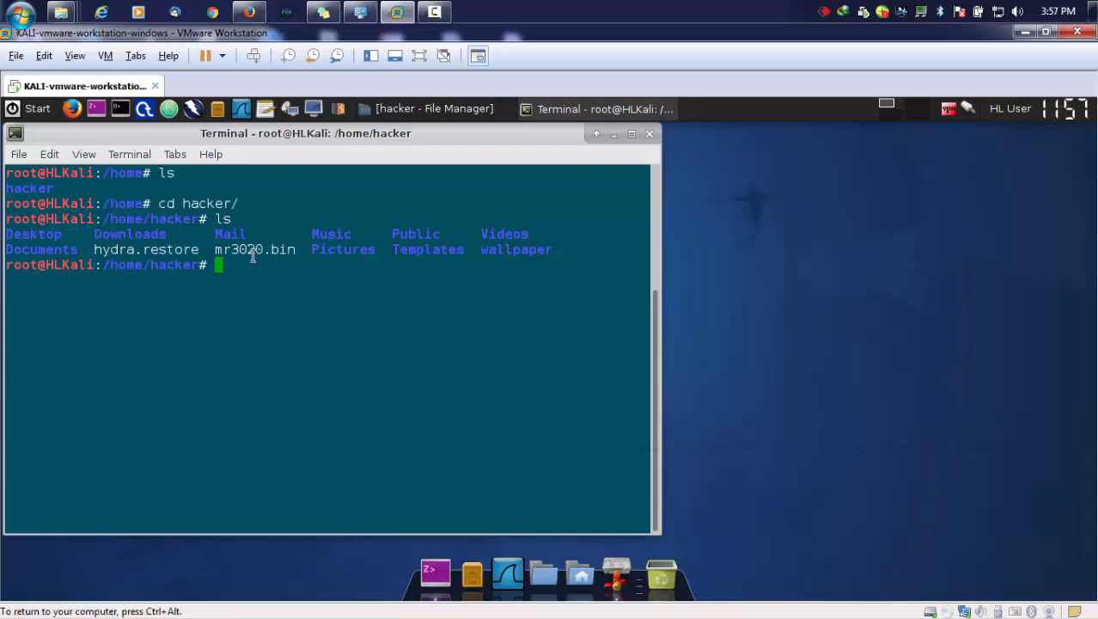
pyautogui.doubleClick(239, 249)
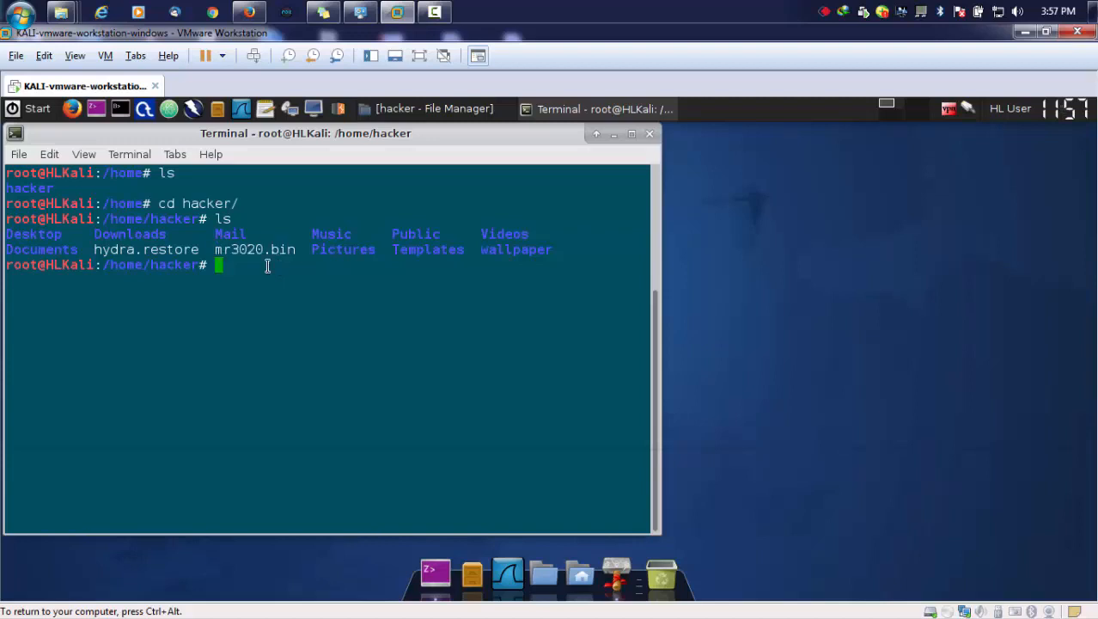
# Step: Run binwalk -e mr3020.bin to extract the firmware
pyautogui.write('bin')
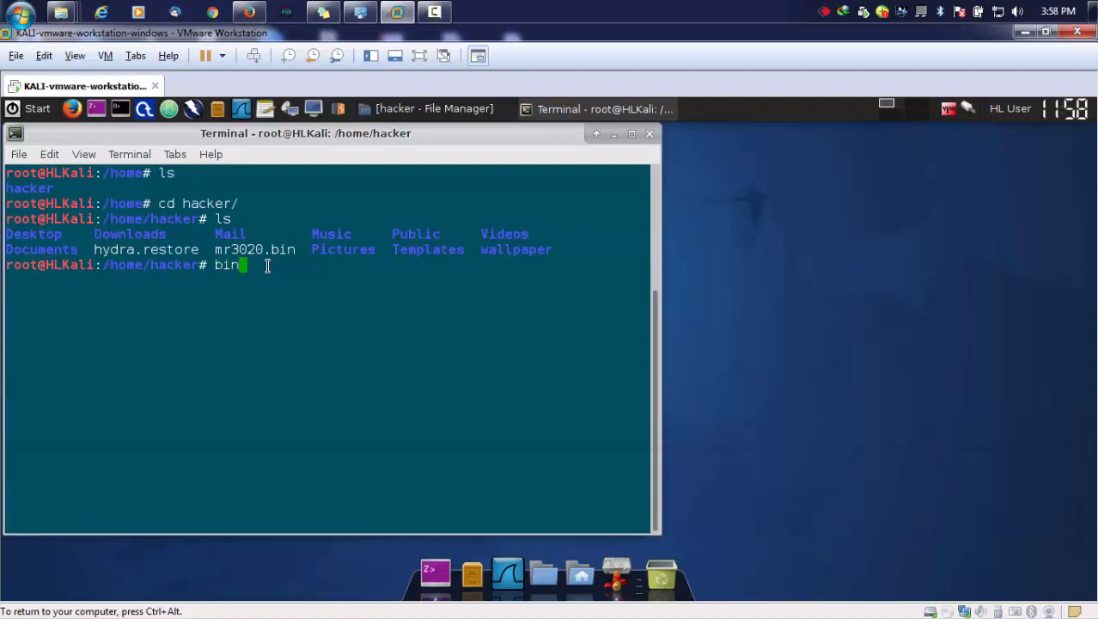
pyautogui.write('walk')
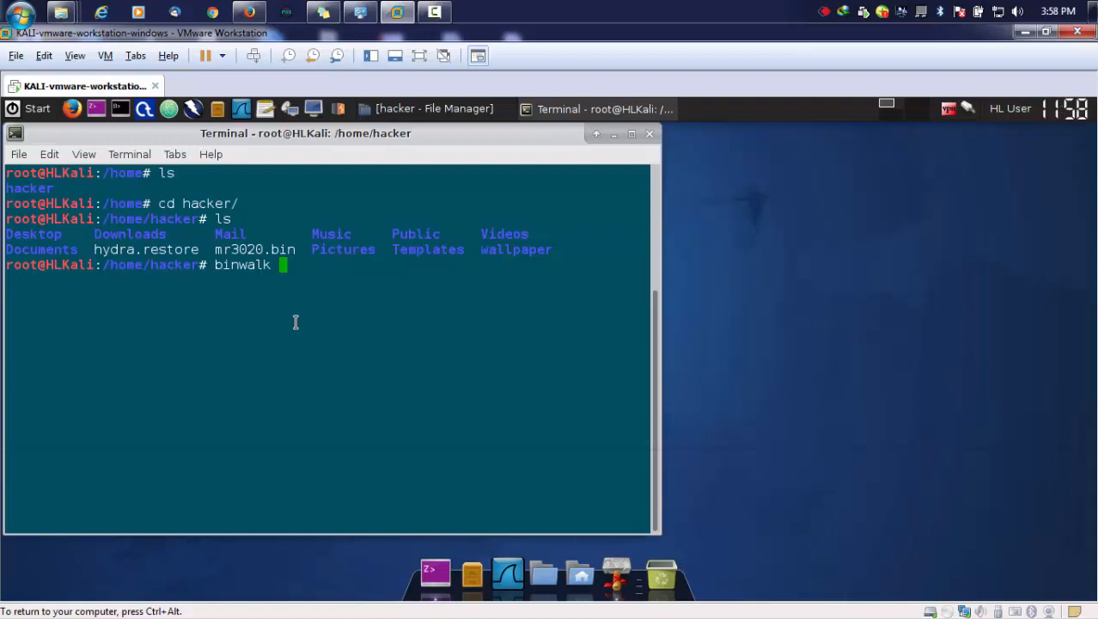
pyautogui.write('-e')
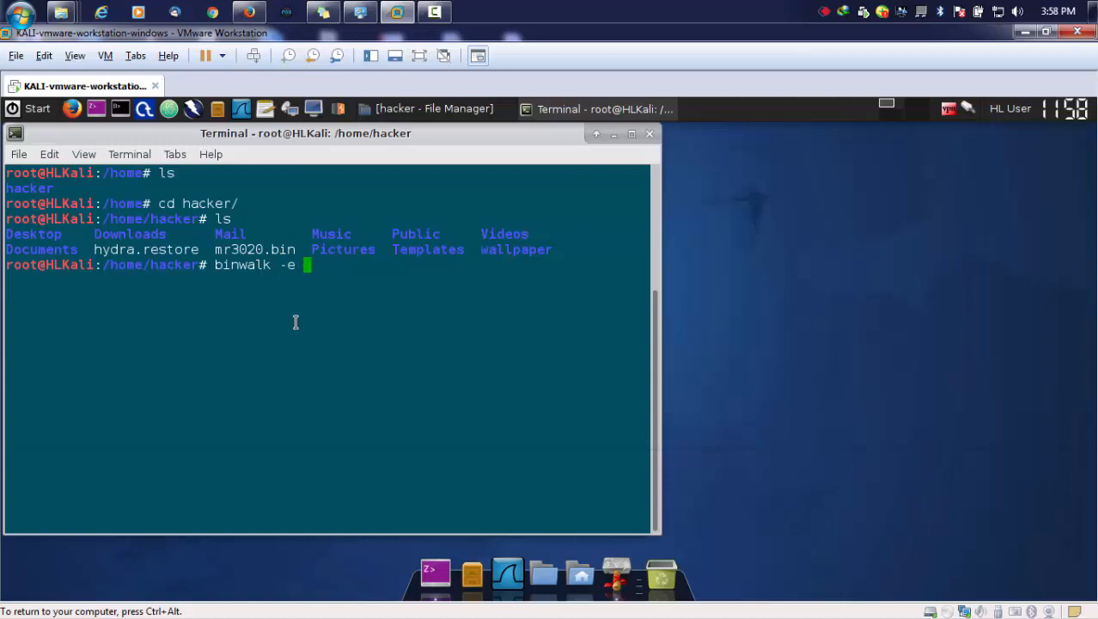
pyautogui.write('mr3020.bin')
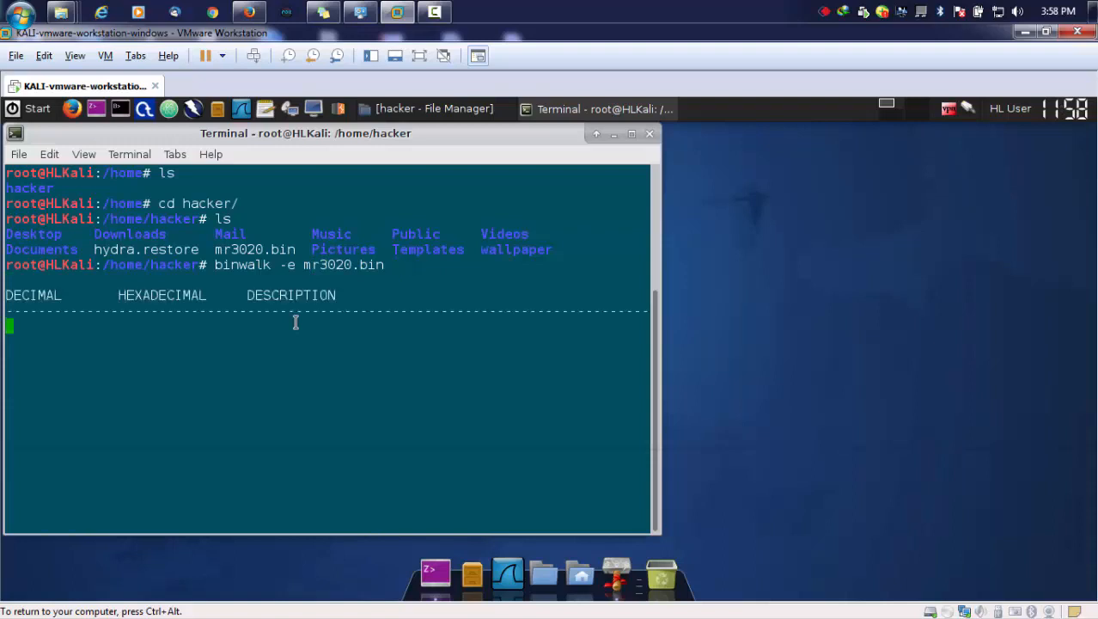
pyautogui.press('Return')
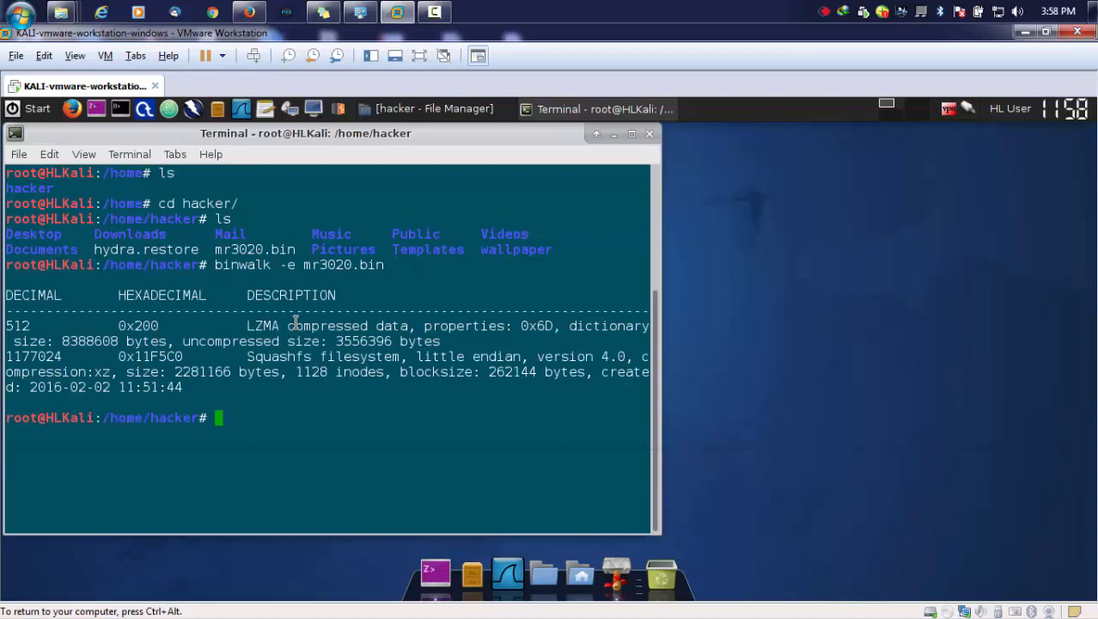
pyautogui.moveTo(192, 351)
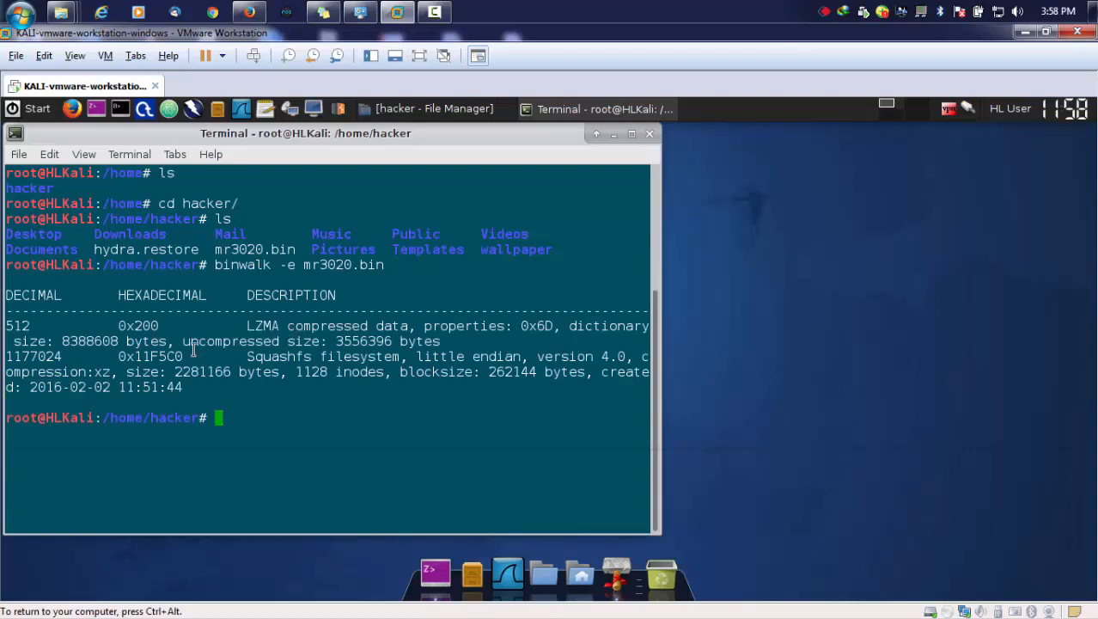
pyautogui.moveTo(193, 351)
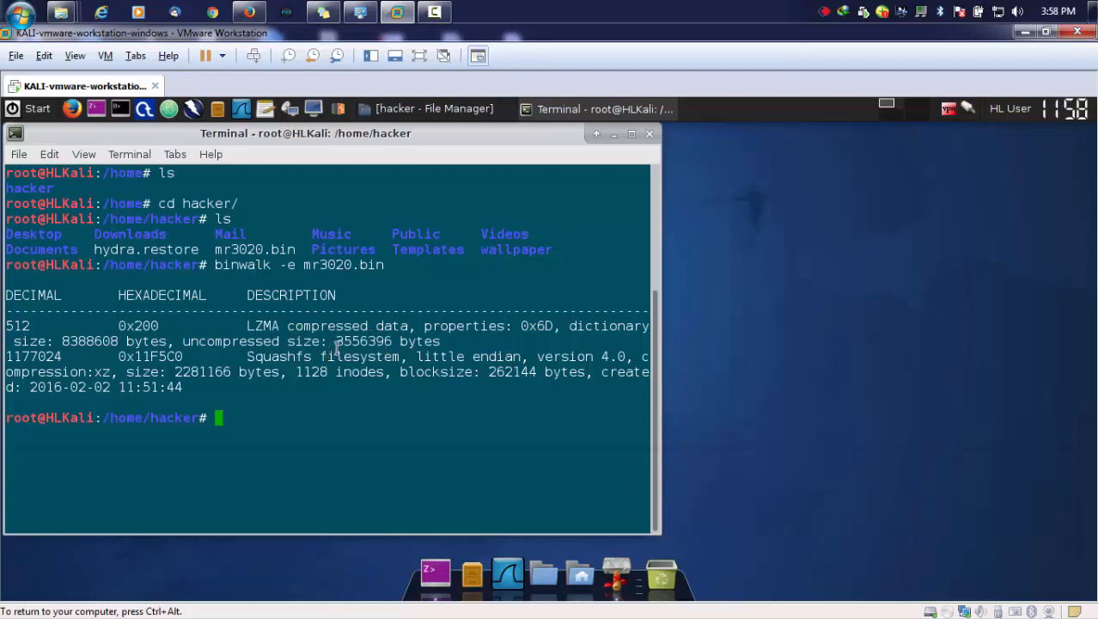
# Step: Highlight the uncompressed size 3556396 and the Squashfs filesystem entry in the output
pyautogui.doubleClick(361, 341)
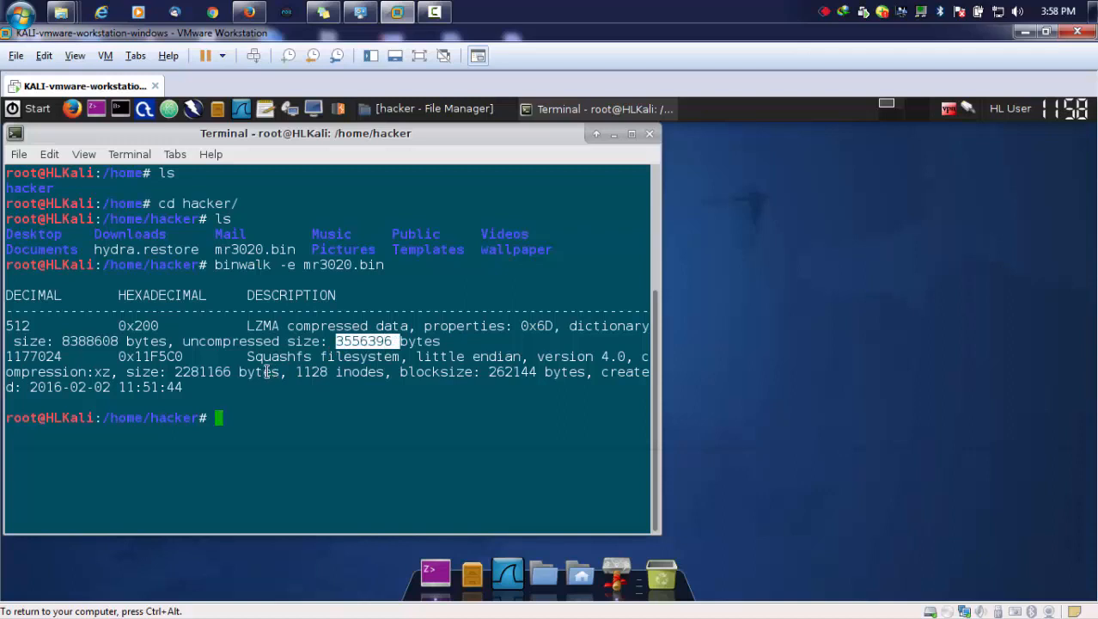
pyautogui.doubleClick(278, 356)
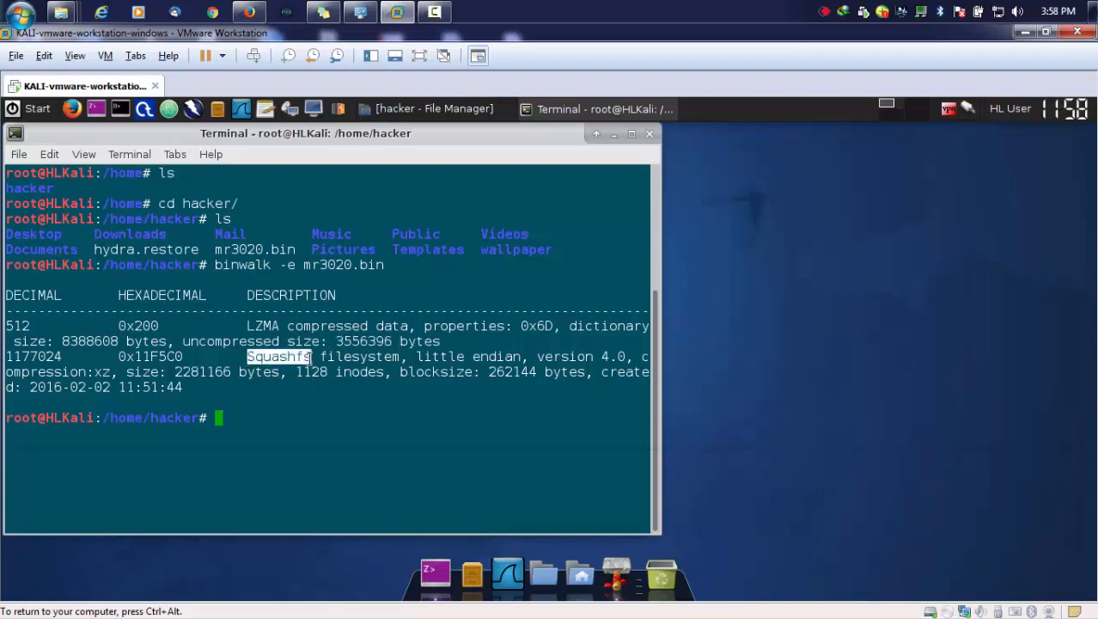
pyautogui.doubleClick(562, 356)
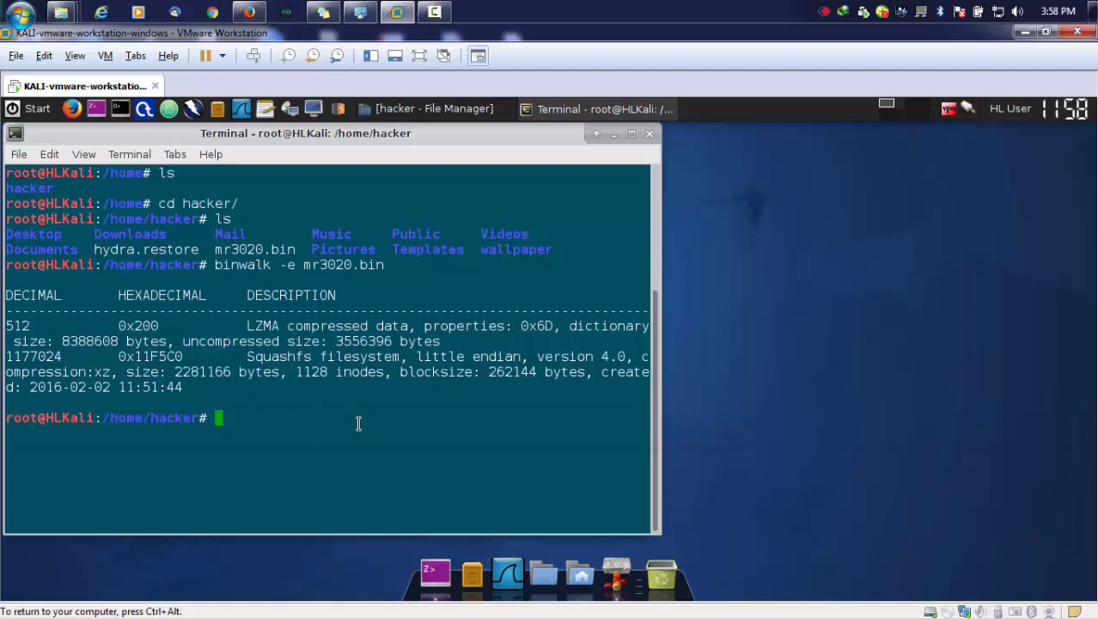
# Step: List the folder and cd into _mr3020.bin.extracted
pyautogui.write('ls')
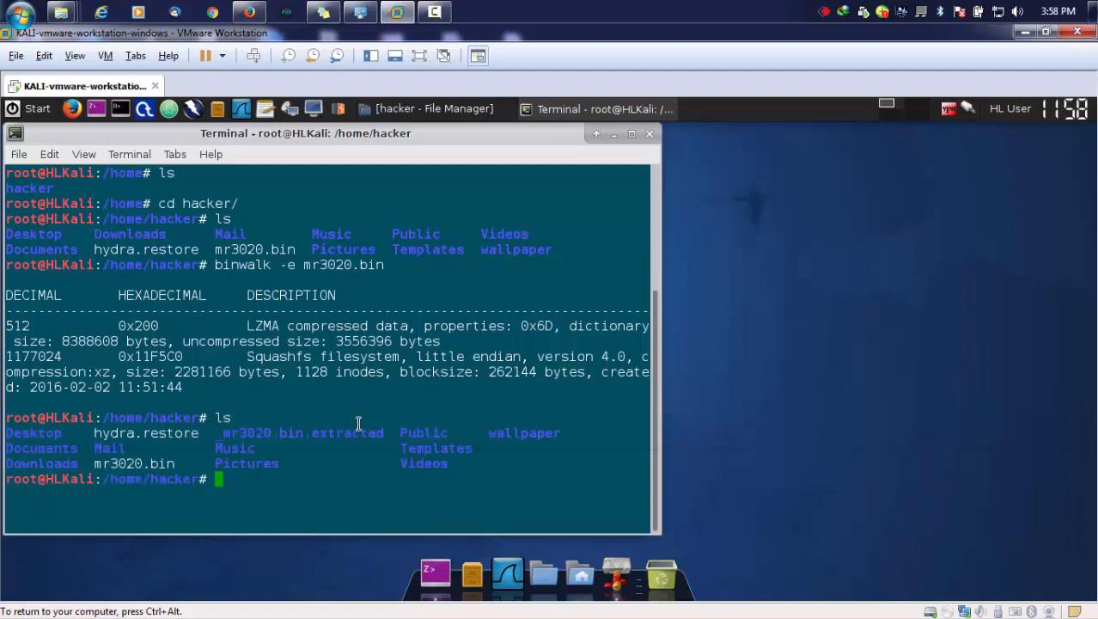
pyautogui.doubleClick(301, 433)
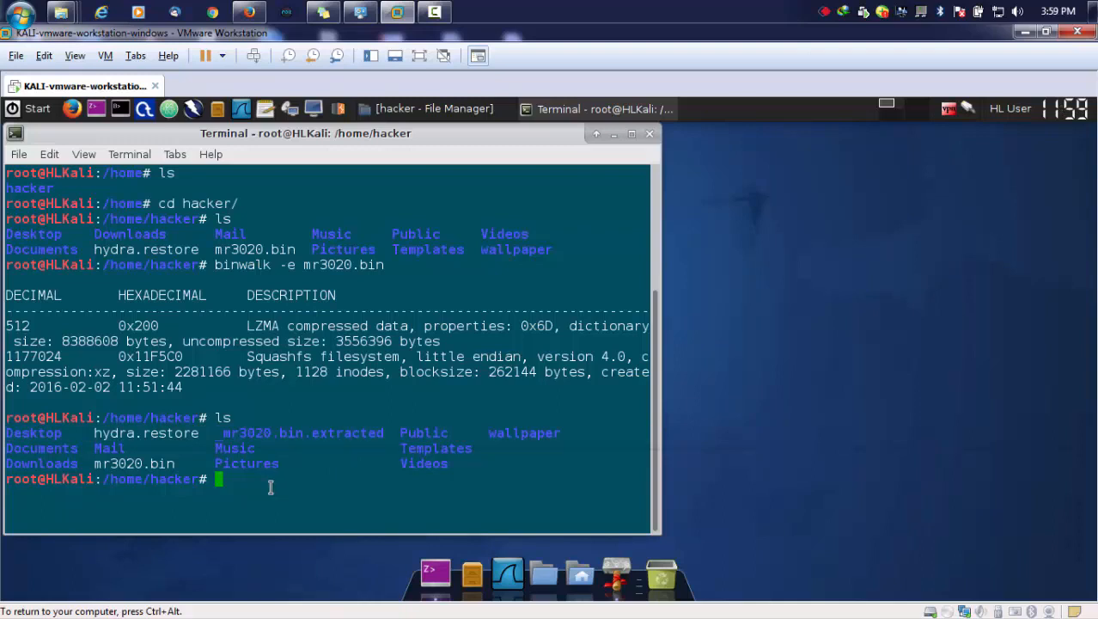
pyautogui.write('cd _mr3020.bin.extracted/')
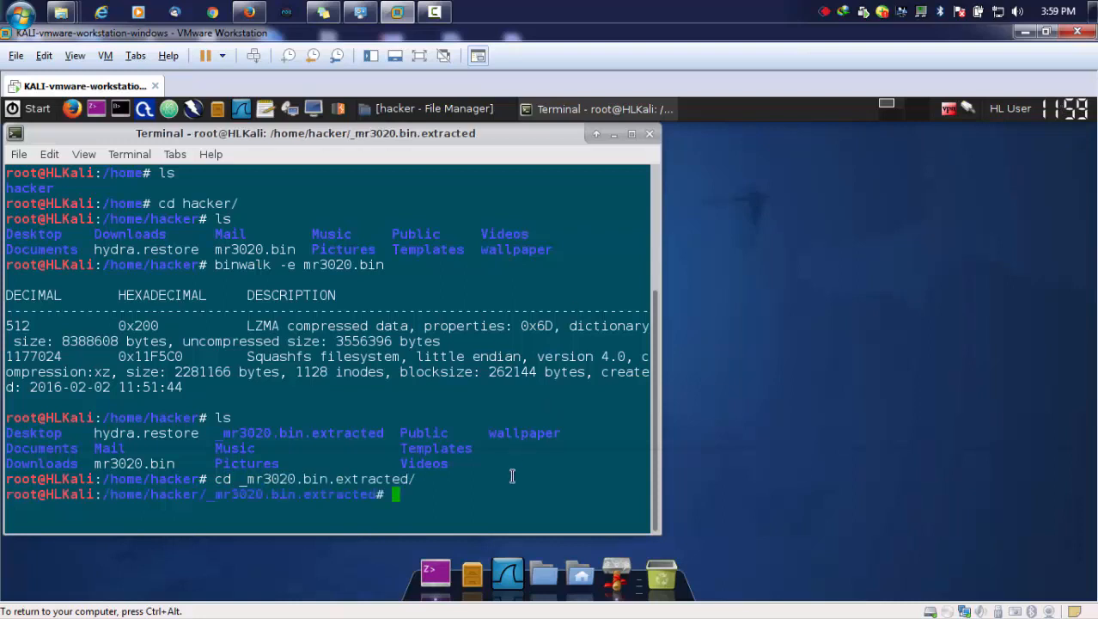
pyautogui.write('ls')
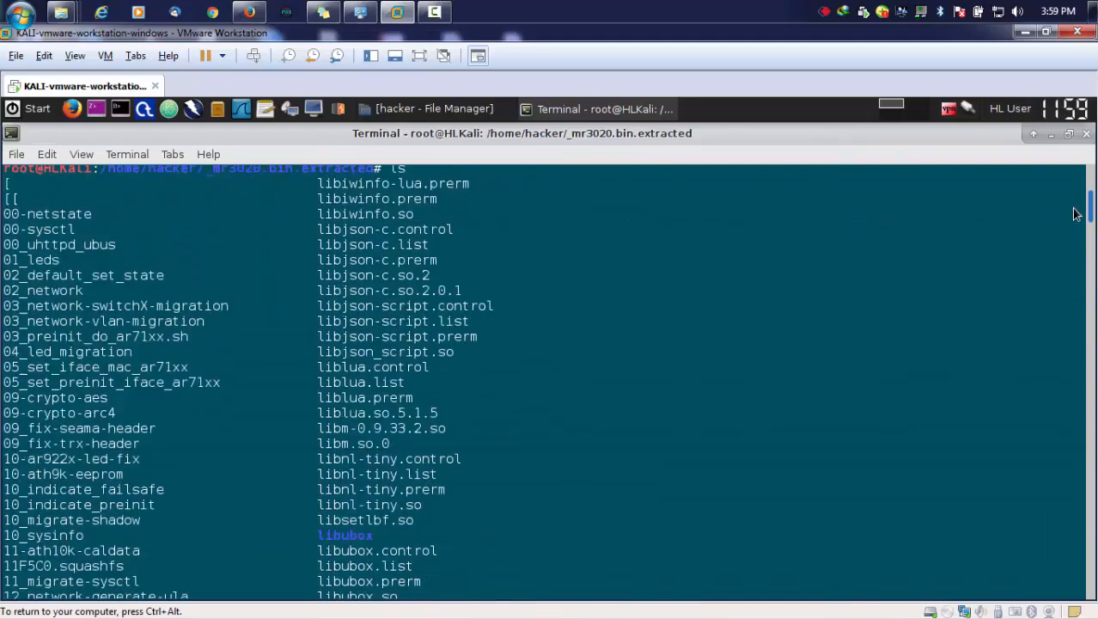
pyautogui.scroll(-3)
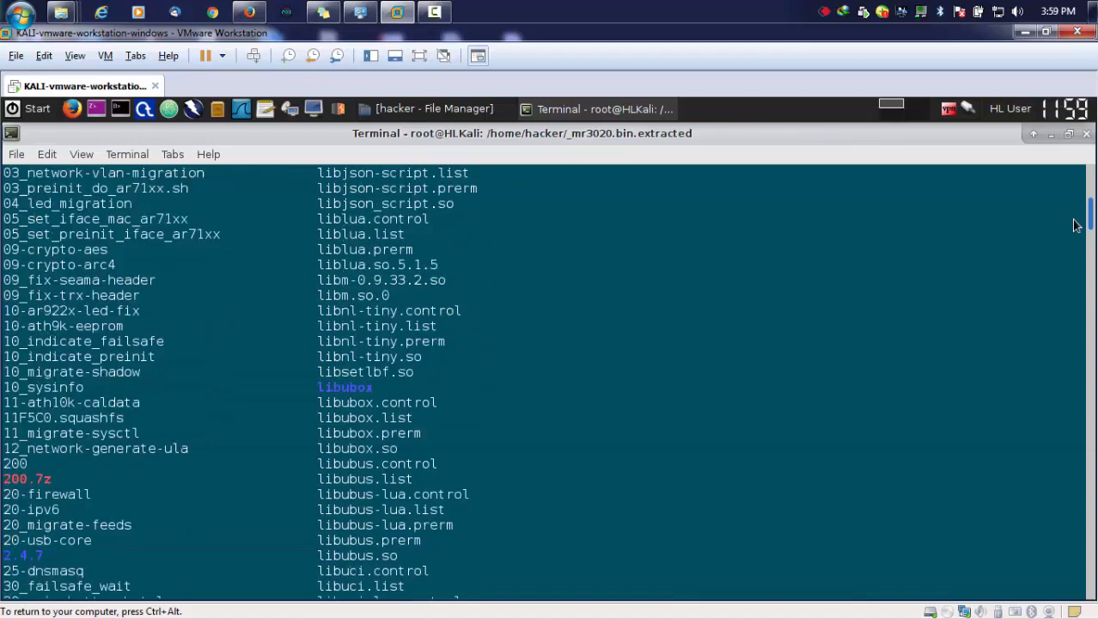
pyautogui.scroll(-3)
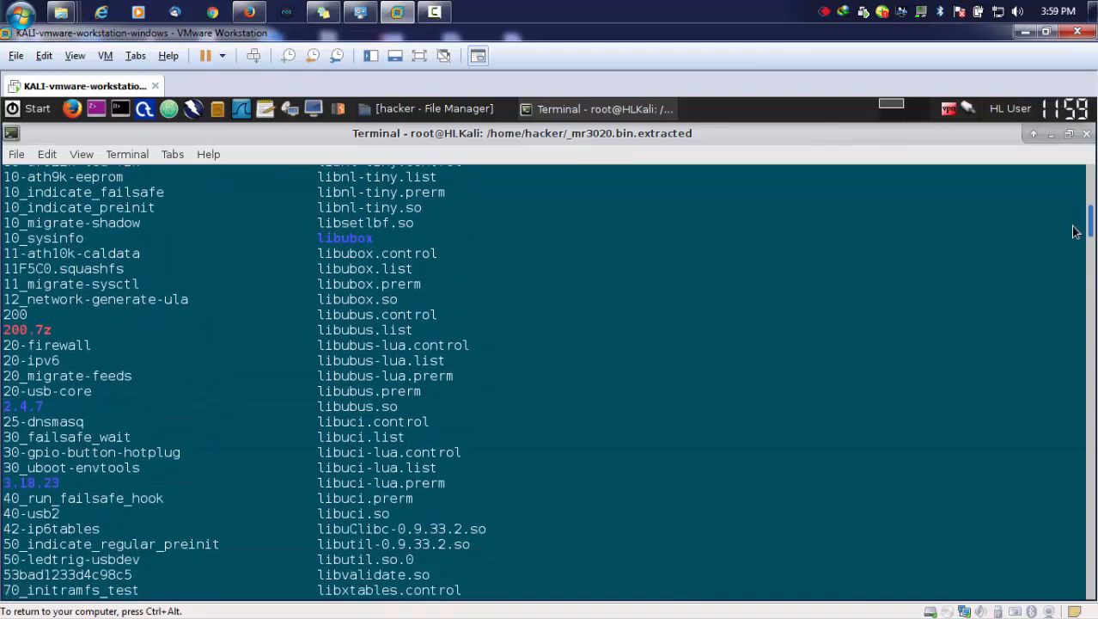
pyautogui.scroll(-3)
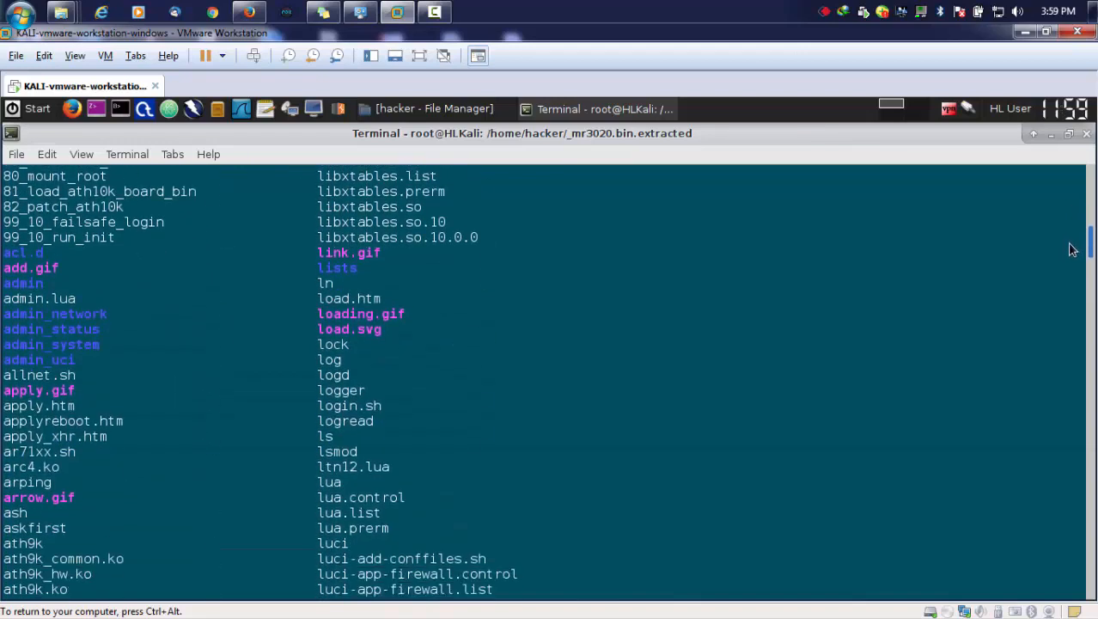
pyautogui.scroll(-3)
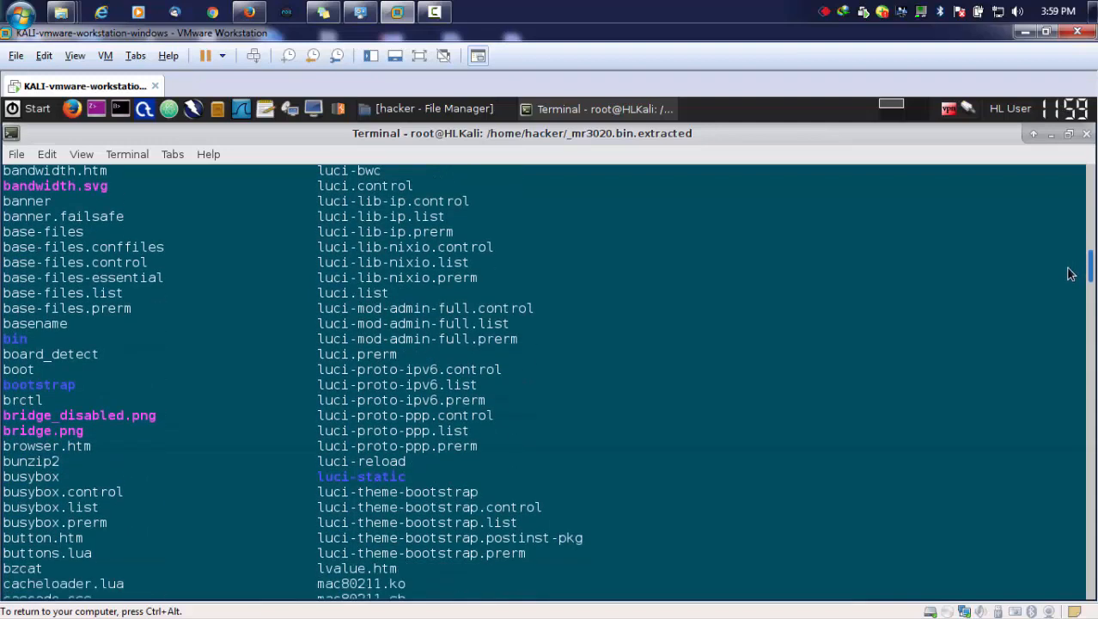
pyautogui.scroll(-3)
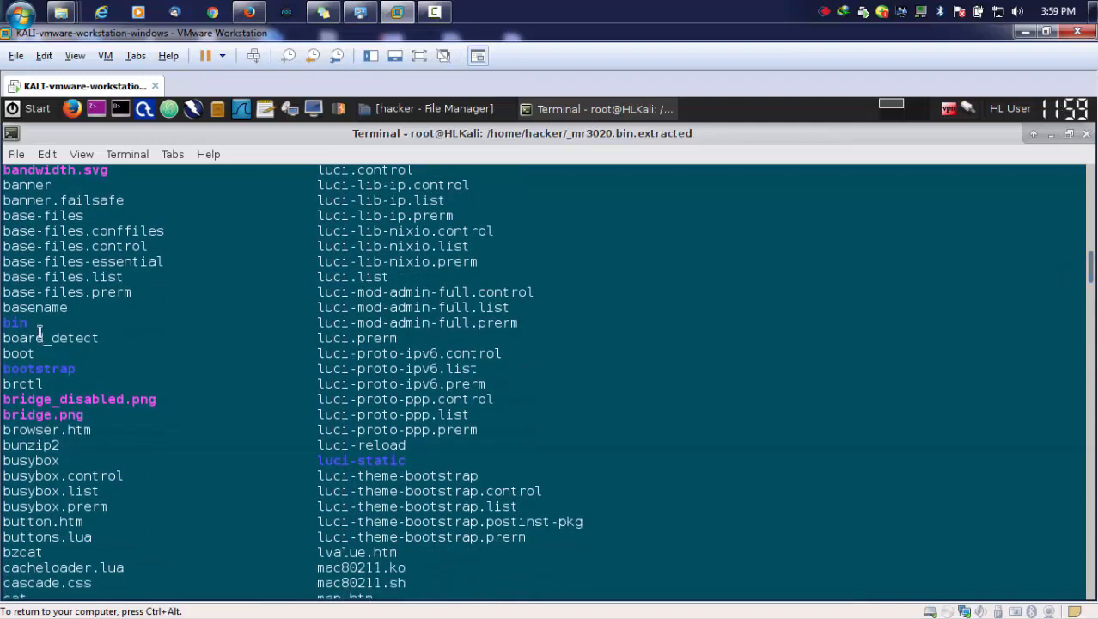
pyautogui.doubleClick(14, 323)
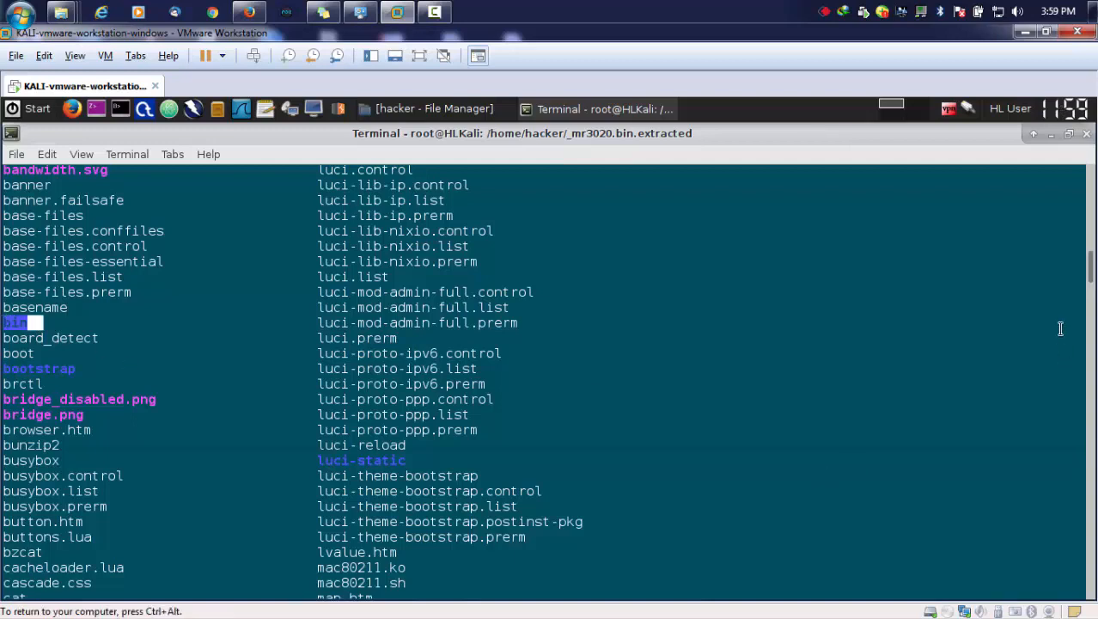
pyautogui.scroll(-3)
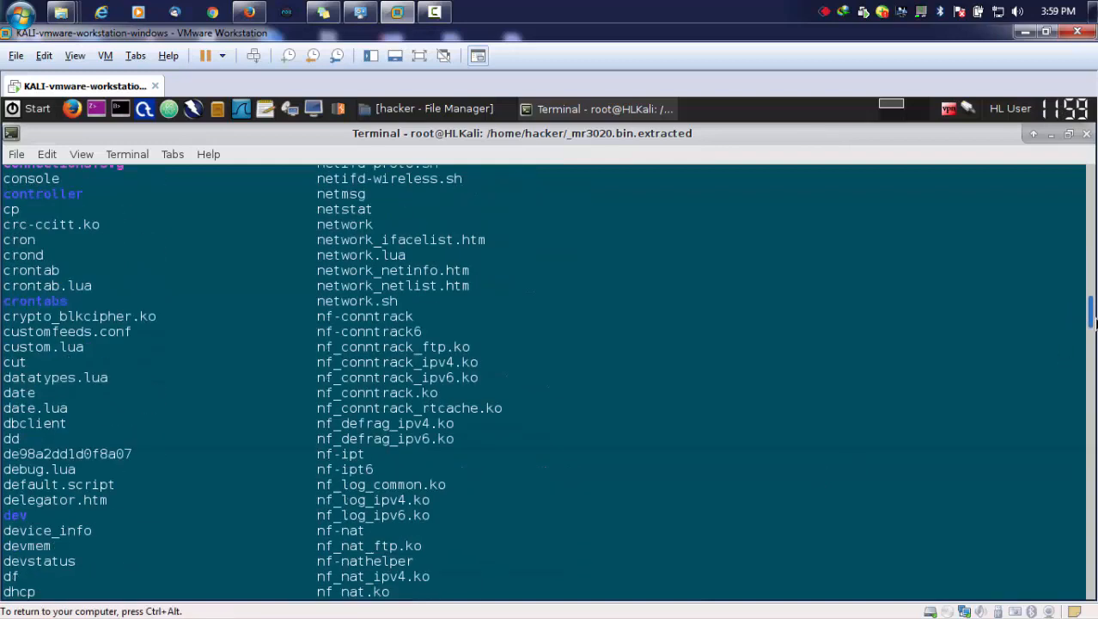
pyautogui.scroll(-3)
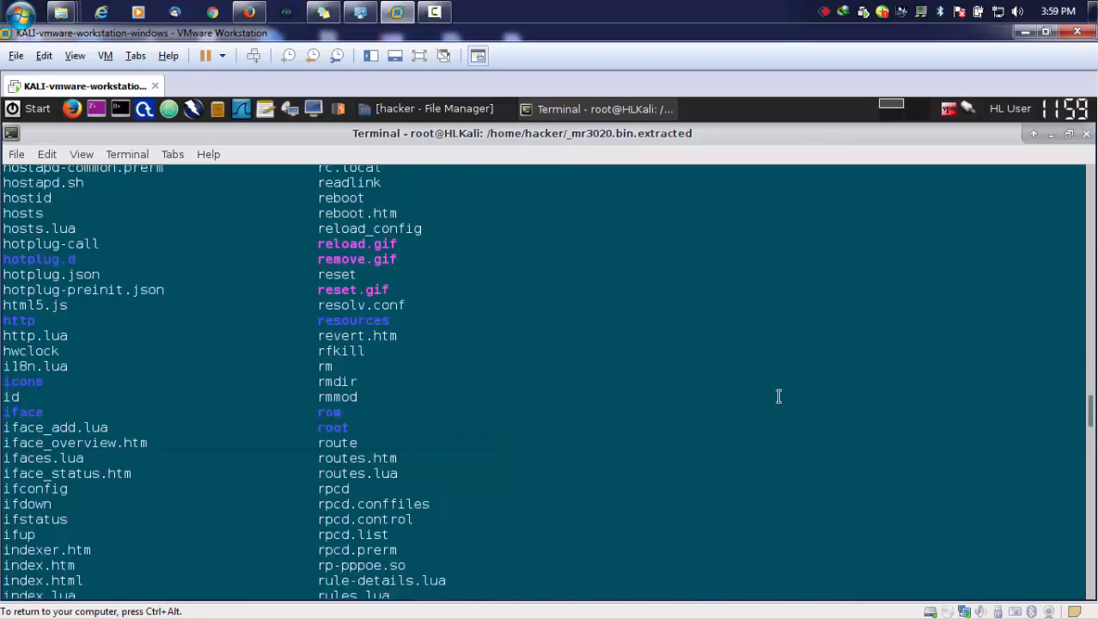
pyautogui.moveTo(38, 321)
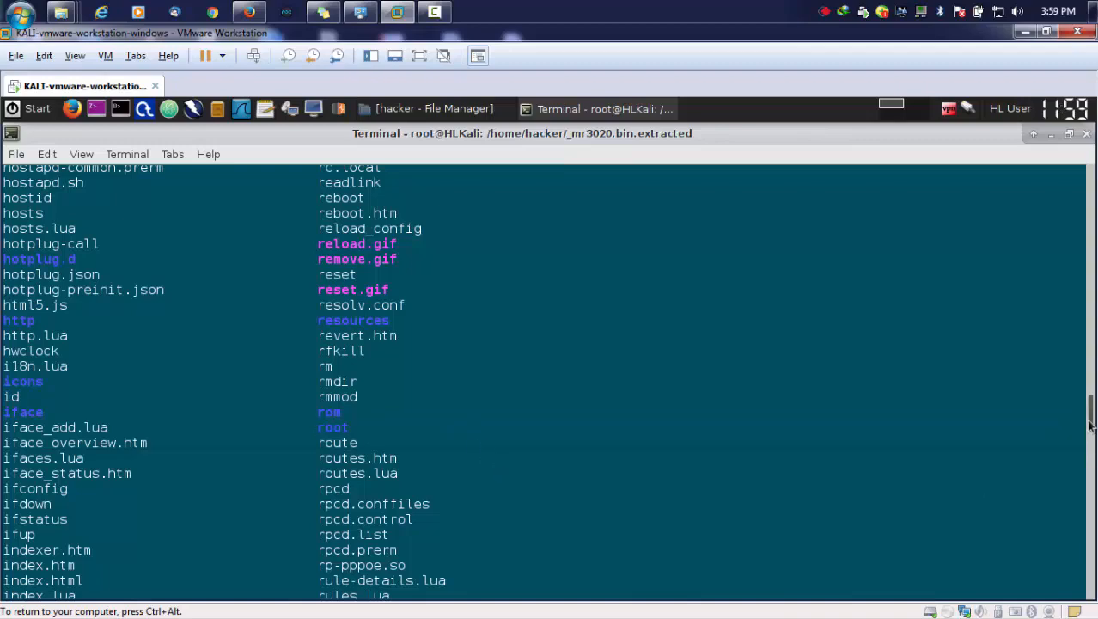
pyautogui.scroll(-3)
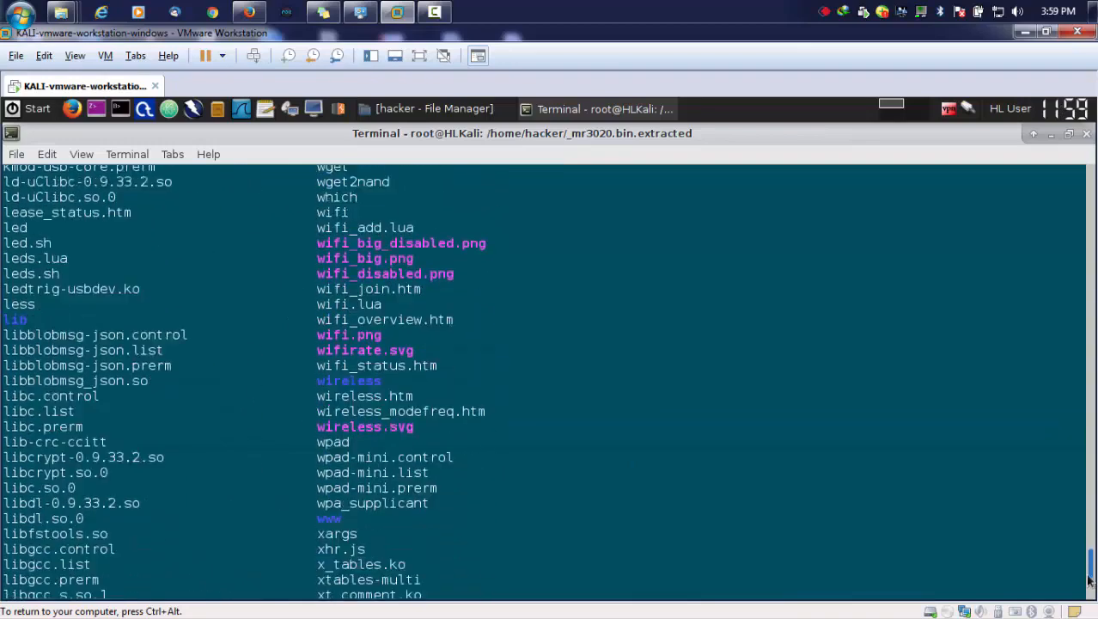
pyautogui.scroll(-3)
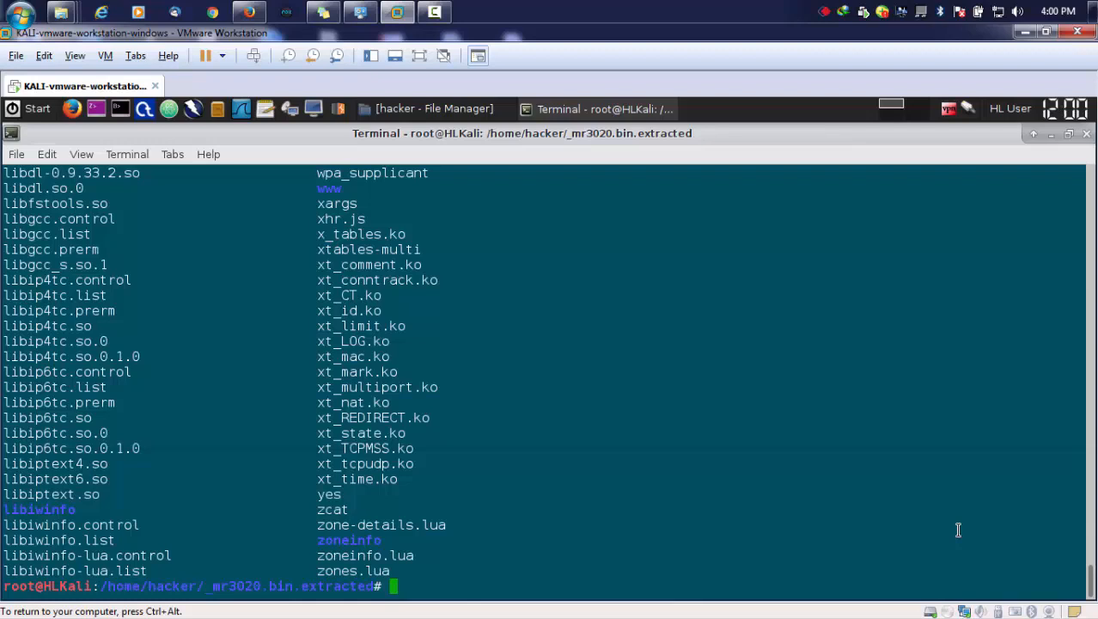
# Step: Browse the firmware's bin folder, then enter squashfs-root
pyautogui.write('cd bin/')
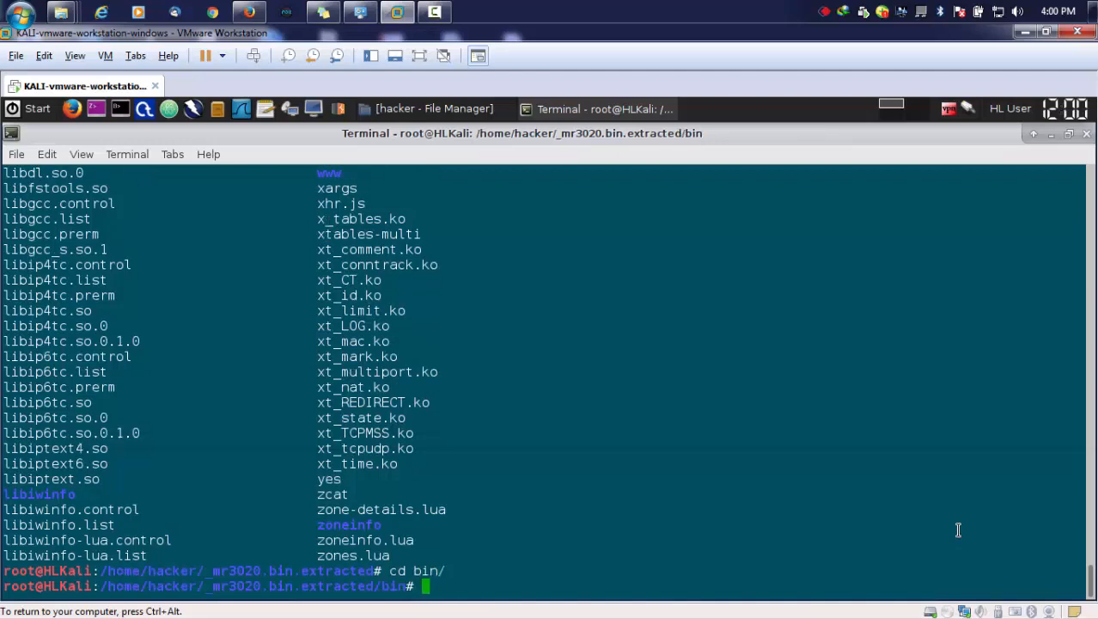
pyautogui.write('ls')
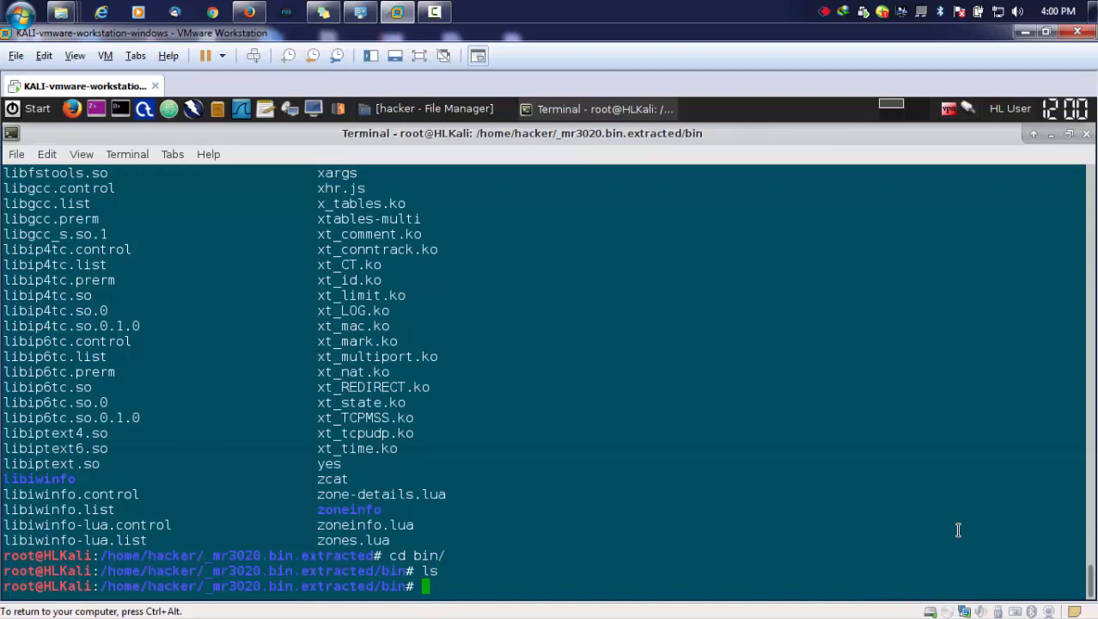
pyautogui.write('cd ..')
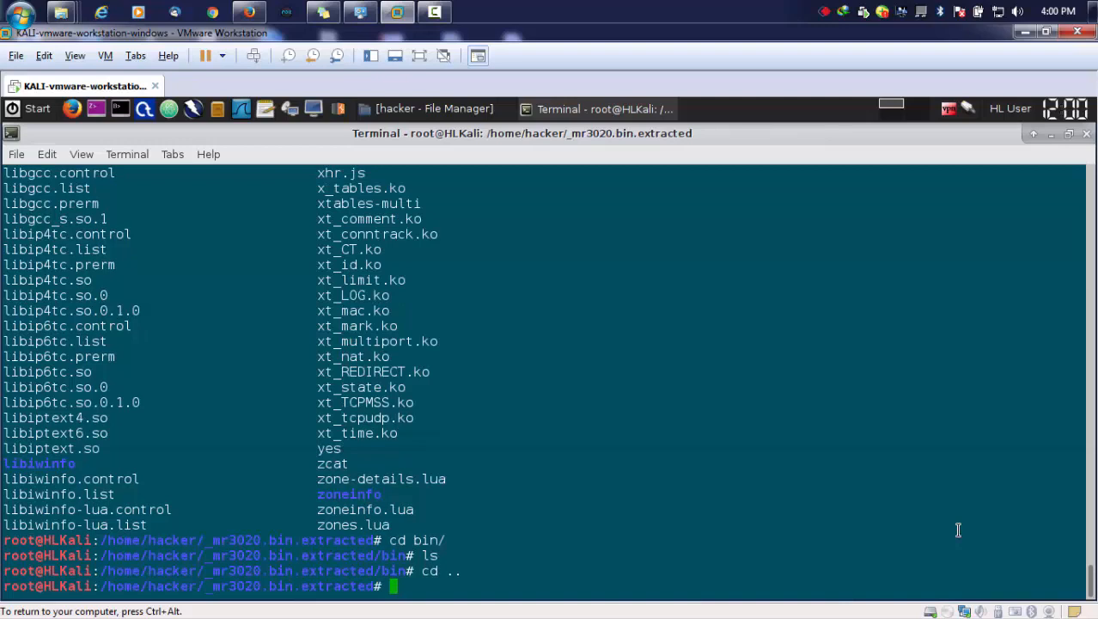
pyautogui.write('cd squashfs-root/')
pyautogui.write('cd bi')
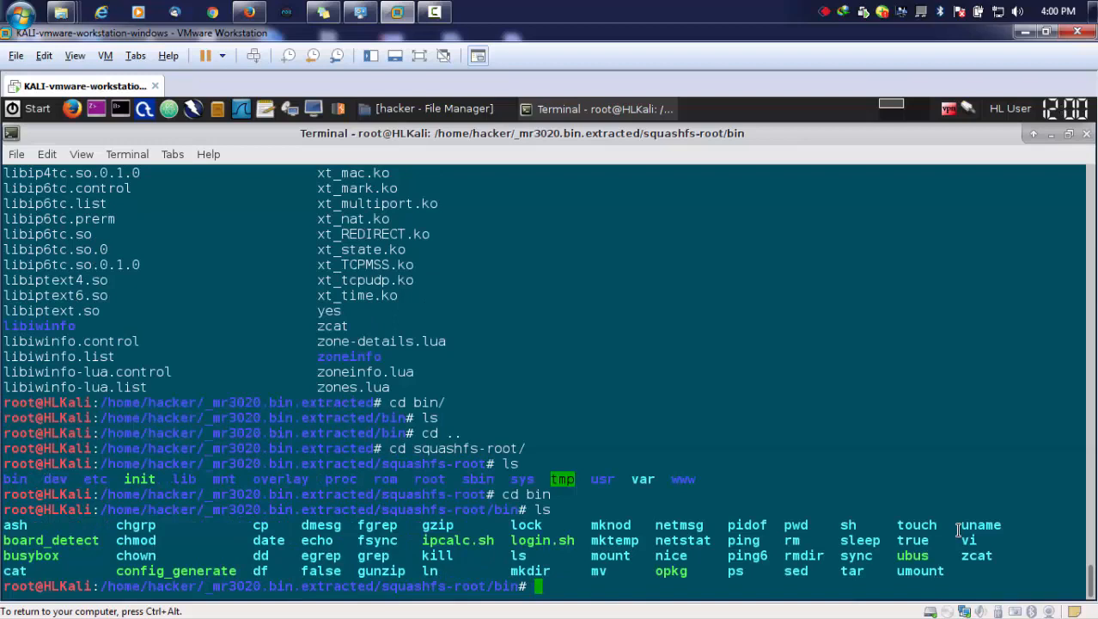
# Step: List squashfs-root's bin and www folders, then return to _mr3020.bin.extracted
pyautogui.write('nn')
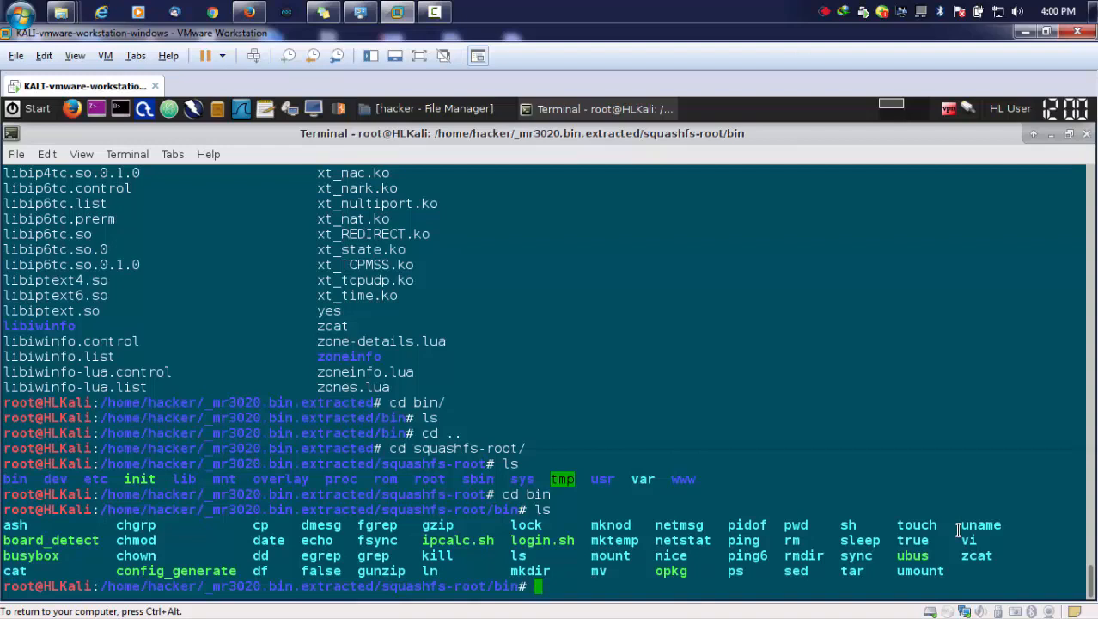
pyautogui.write('cd ..')
pyautogui.write('cd www/')
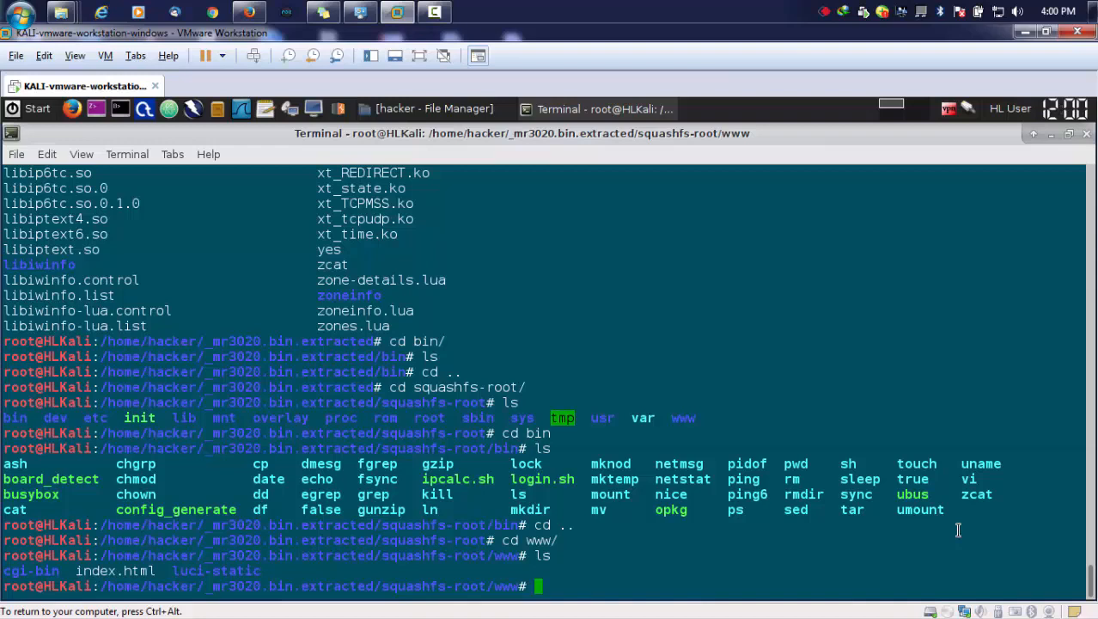
pyautogui.write('c')
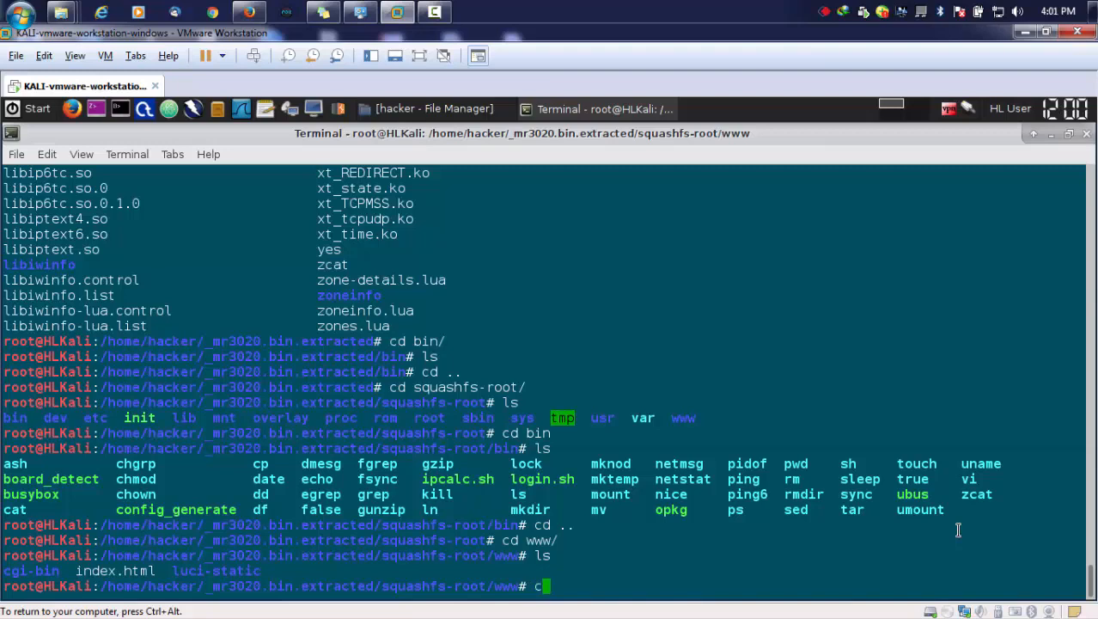
pyautogui.write('cd ..')
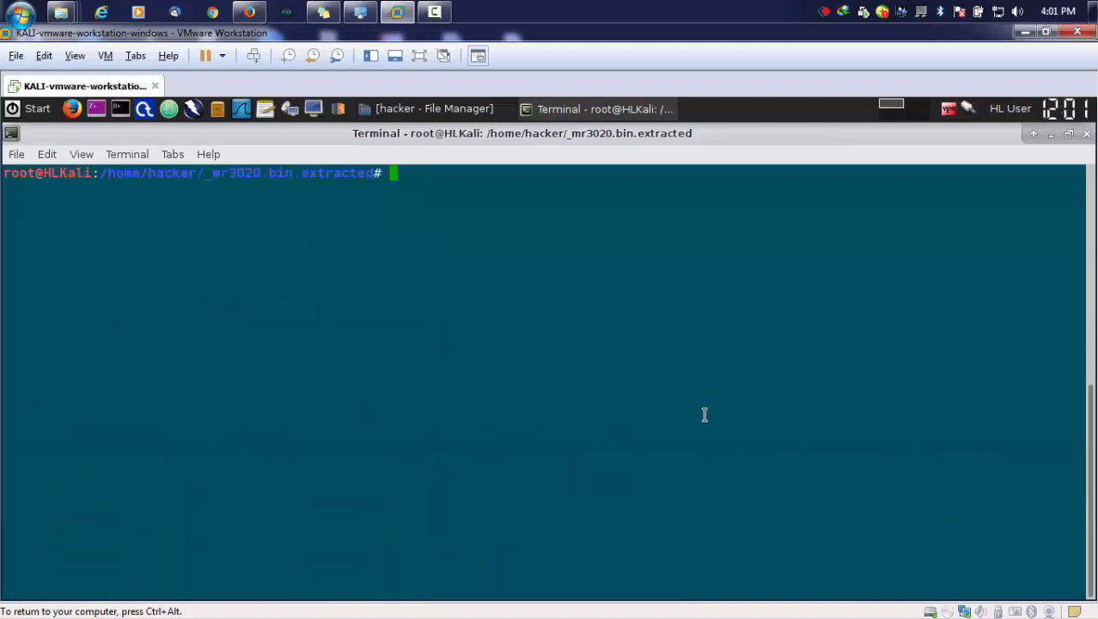
pyautogui.moveTo(684, 399)
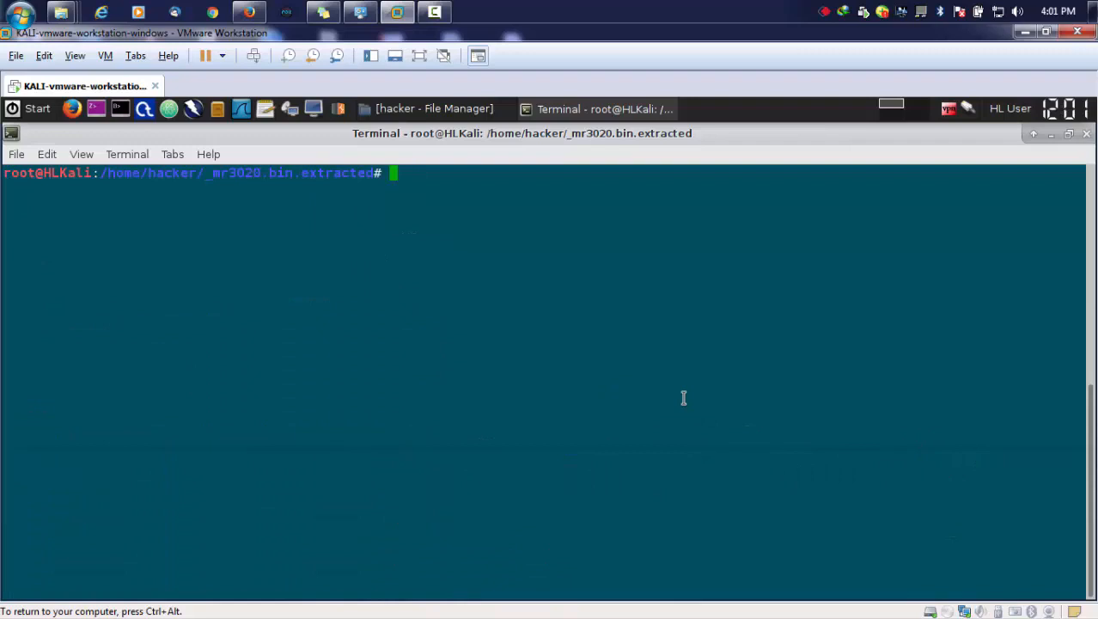
# Step: Compose grep -iRn 'telnet' at the _mr3020.bin.extracted prompt without running it
pyautogui.write('grea')
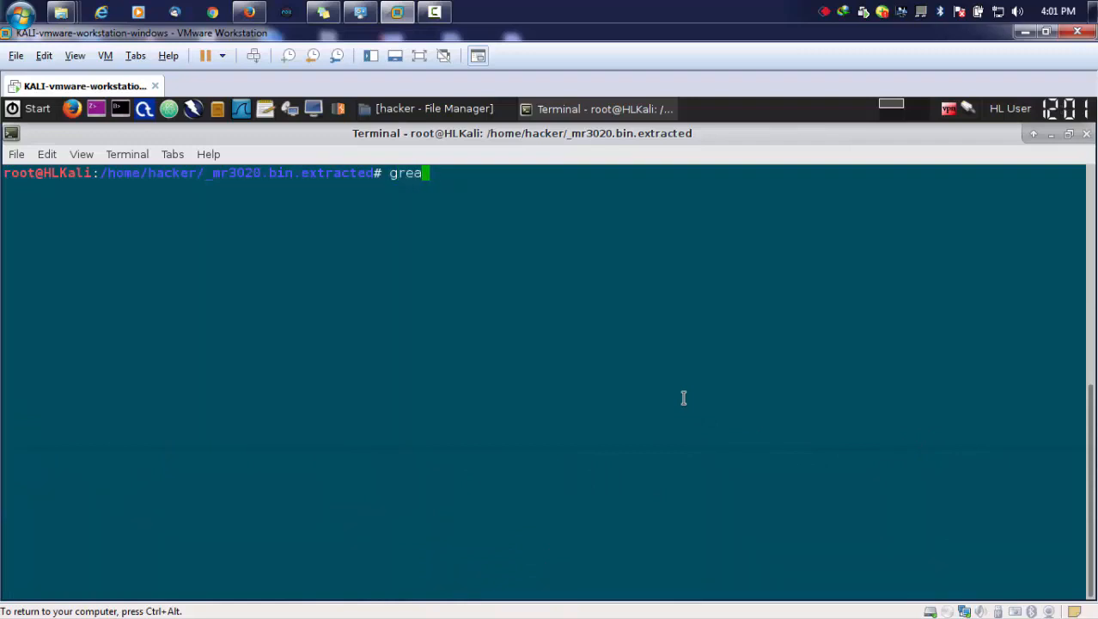
pyautogui.press('BackSpace')
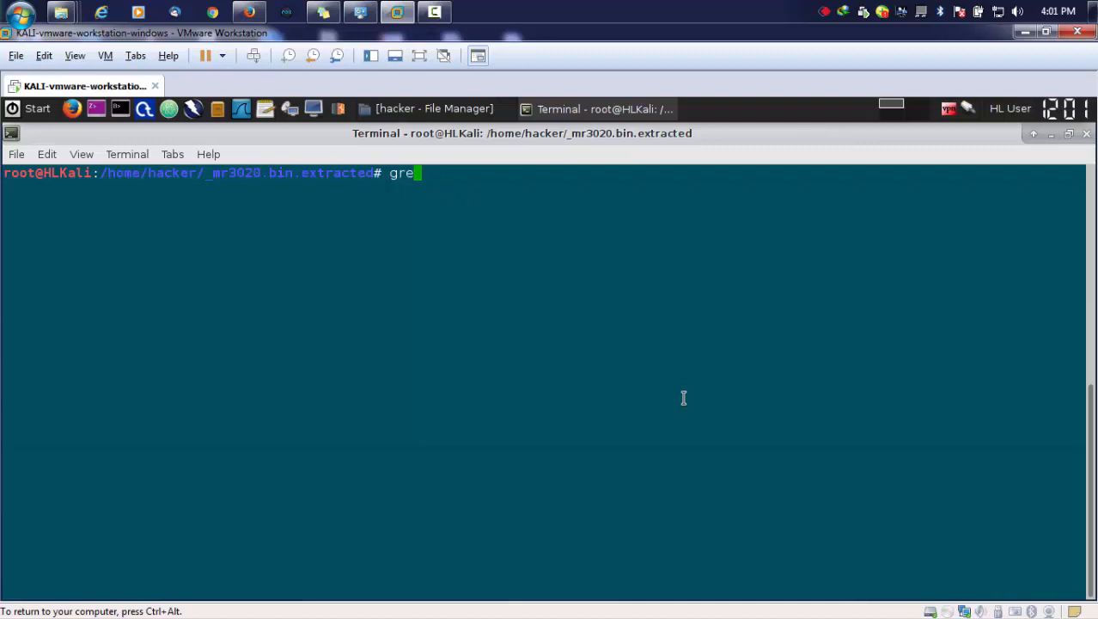
pyautogui.write('p')
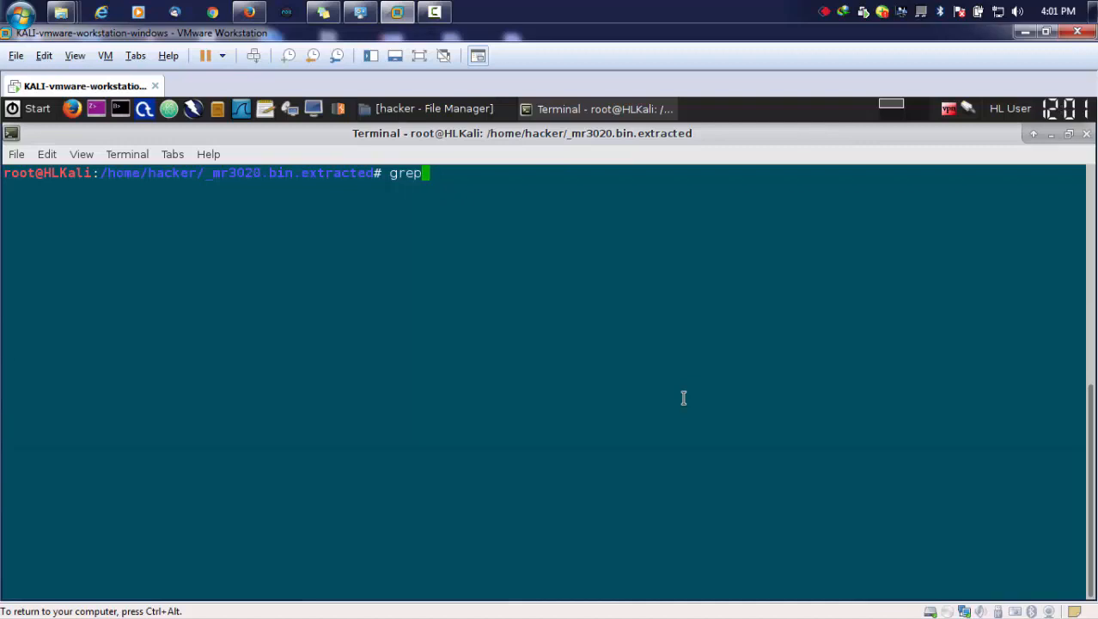
pyautogui.write('-')
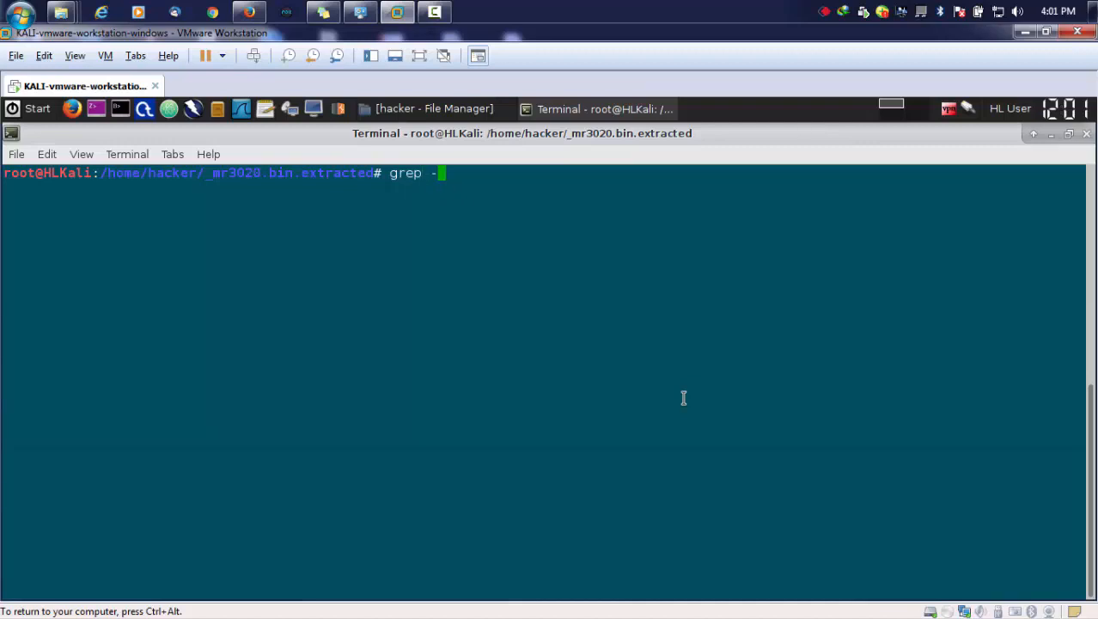
pyautogui.write('iR')
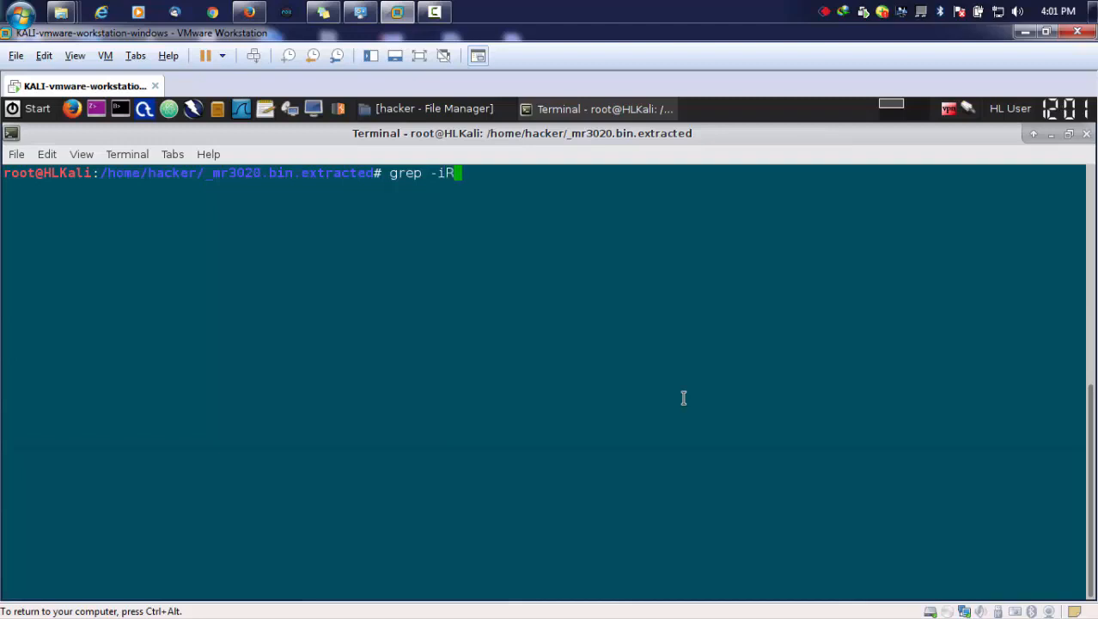
pyautogui.write('n')
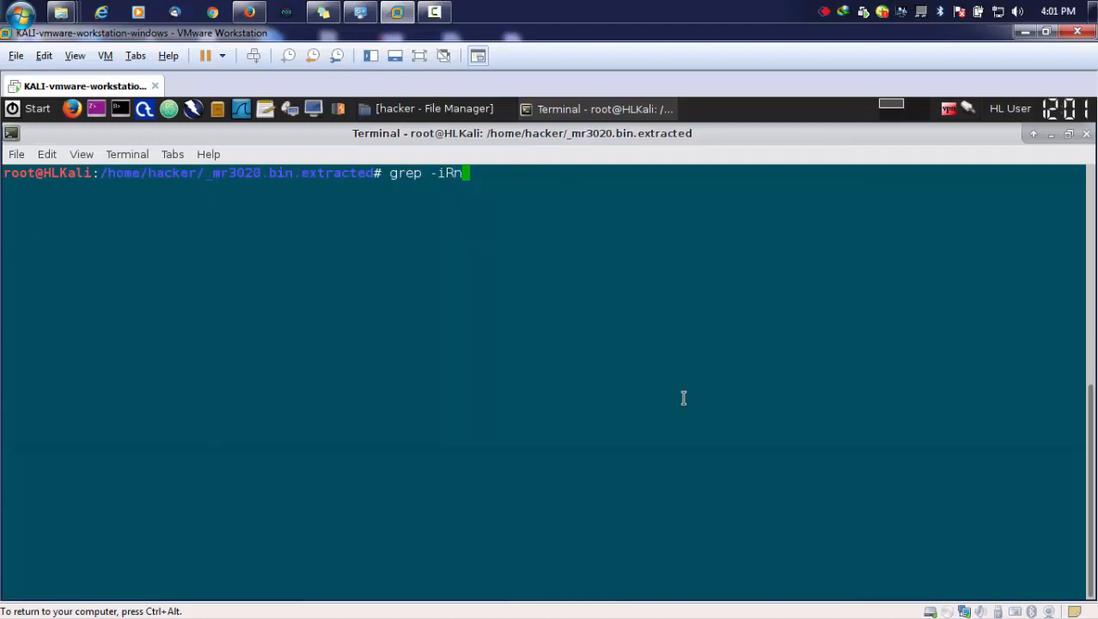
pyautogui.write('" "')
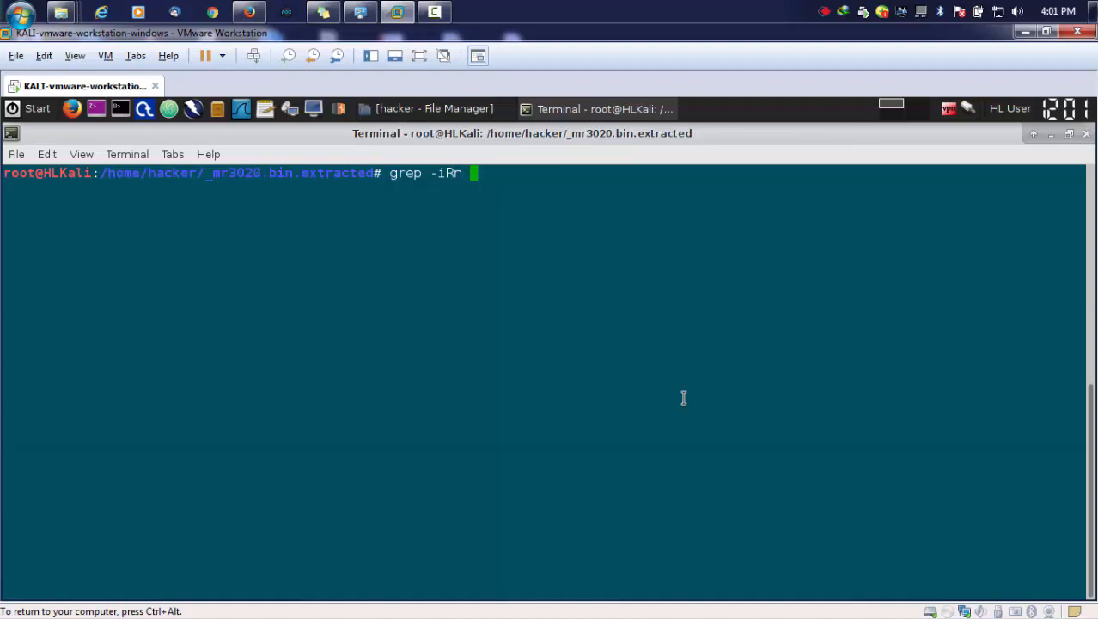
pyautogui.write("'te")
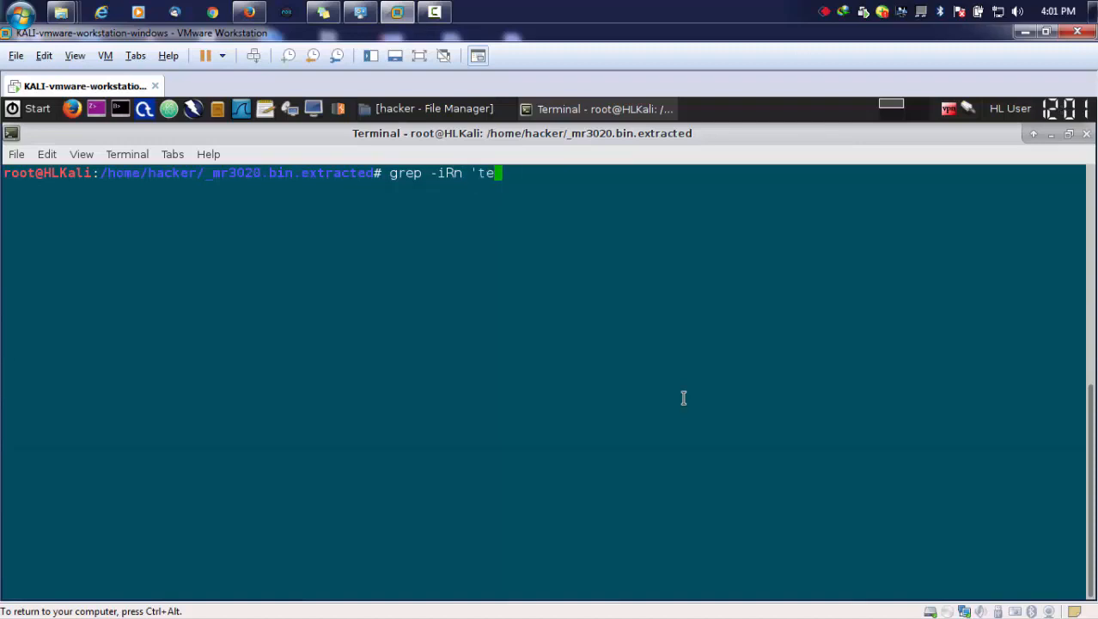
pyautogui.write('lne')
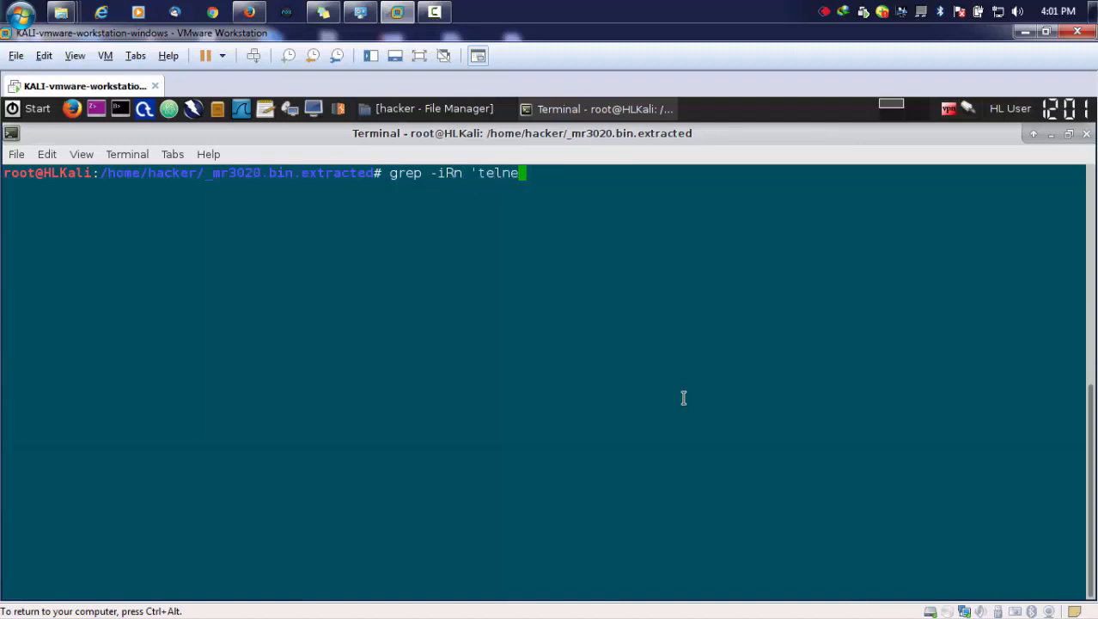
pyautogui.write("'")
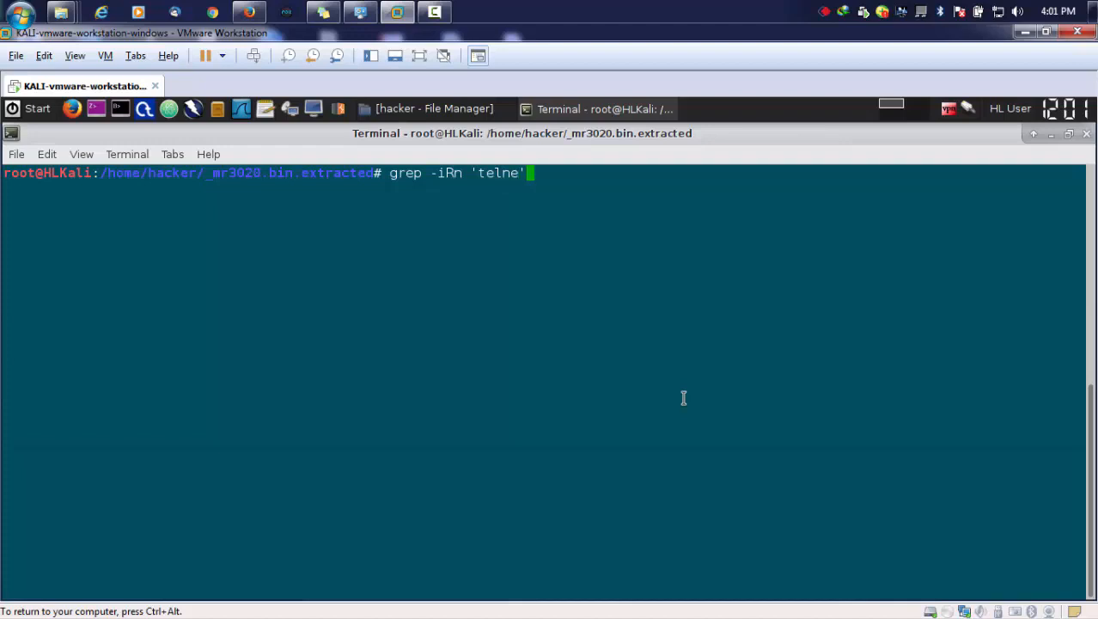
pyautogui.write('t')
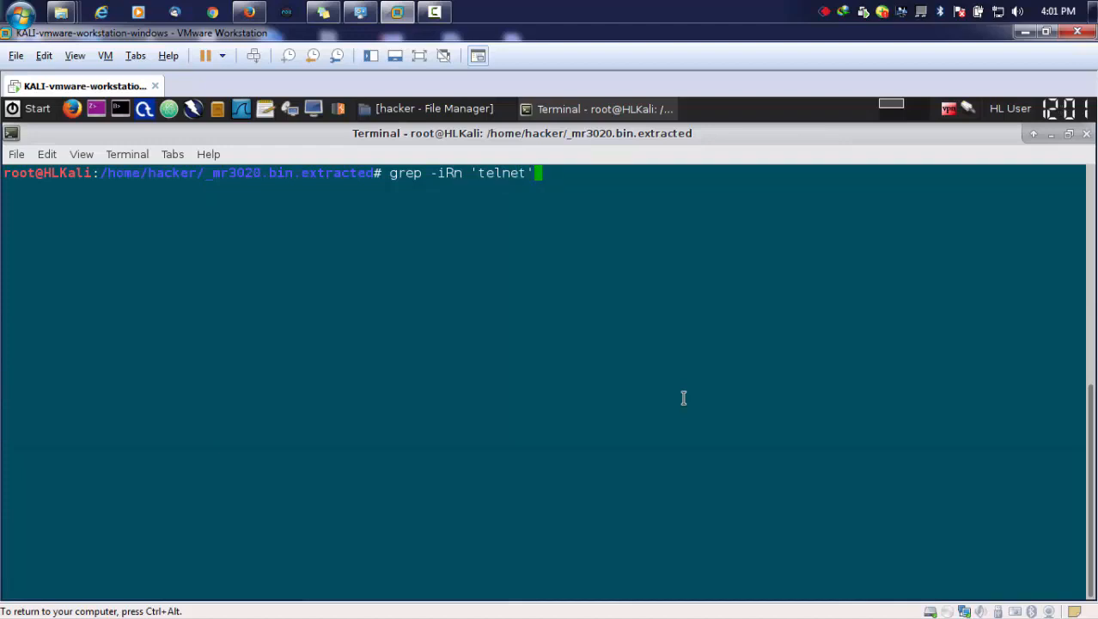
pyautogui.moveTo(509, 254)
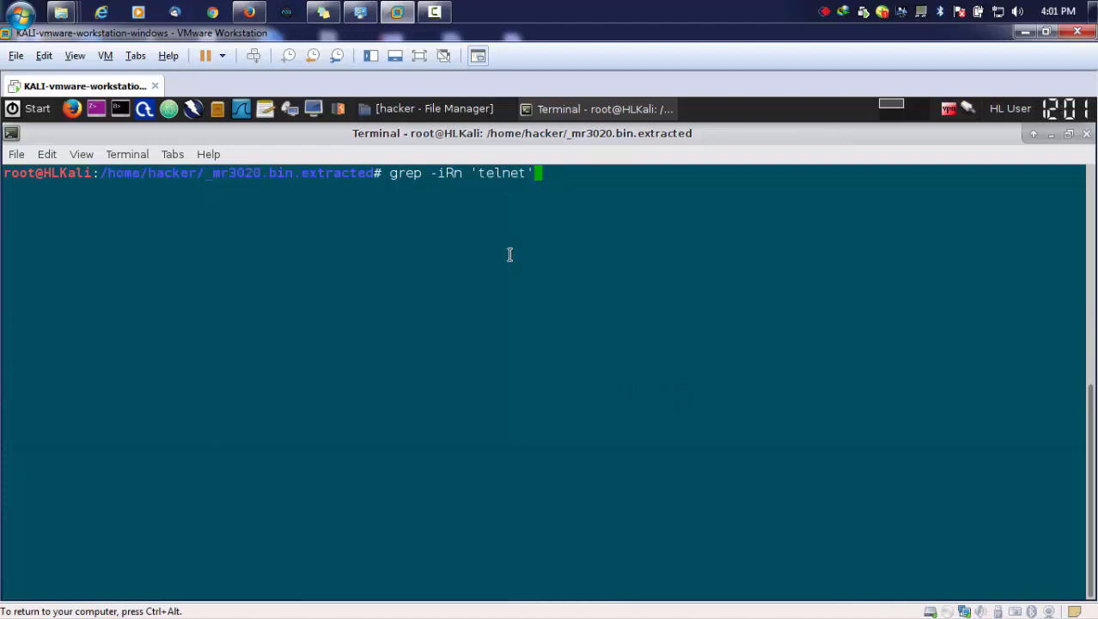
pyautogui.moveTo(451, 185)
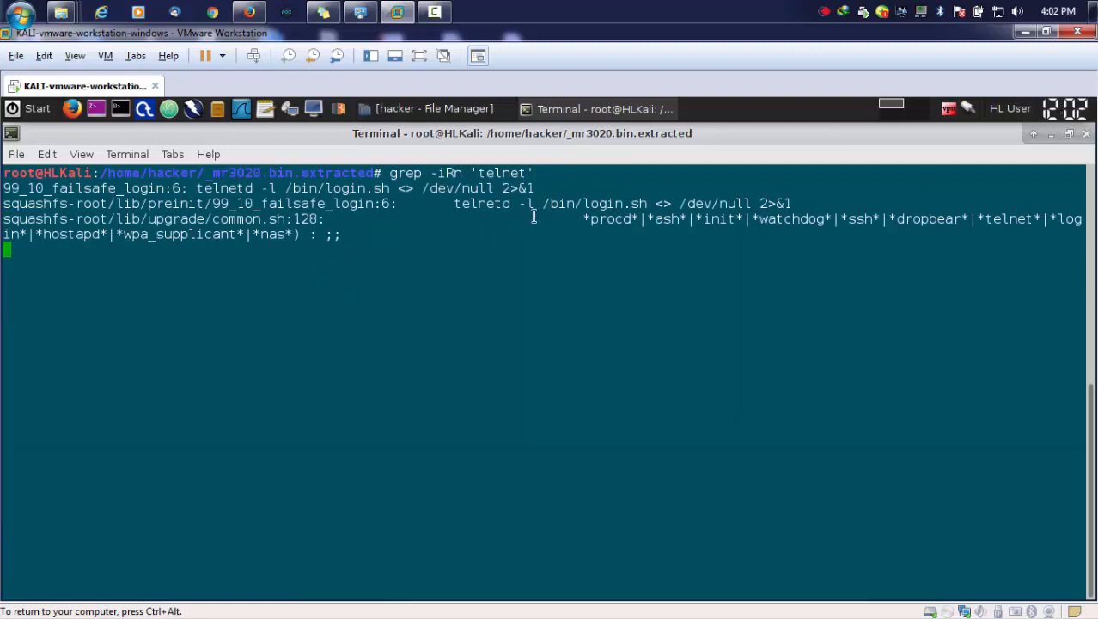
pyautogui.moveTo(454, 213)
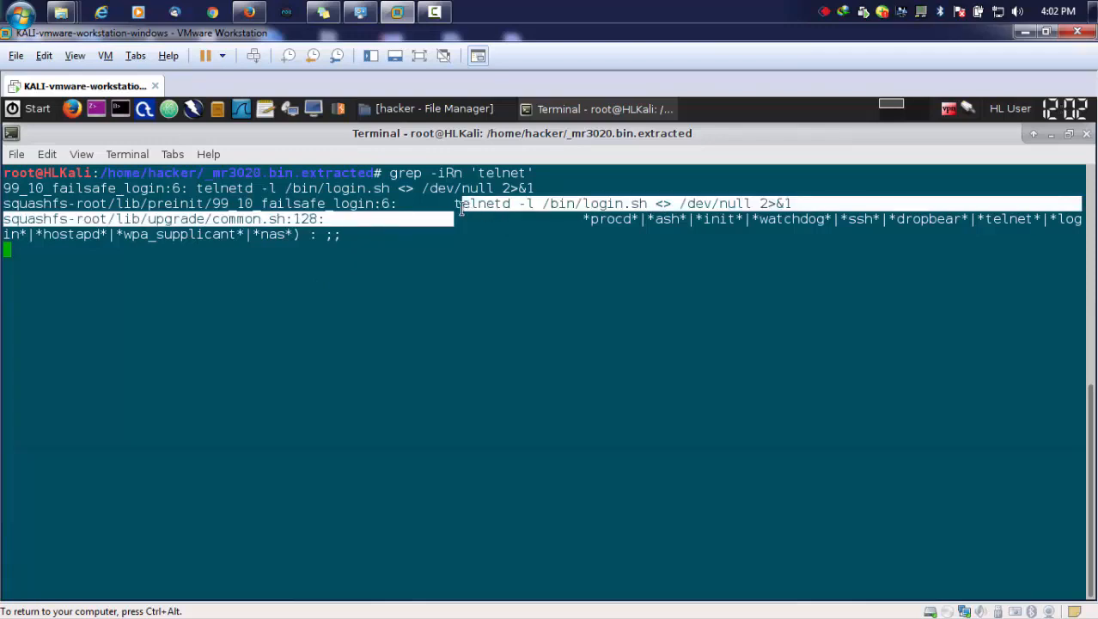
# Step: Run the telnet grep and pick out telnetd -l /bin/login.sh in the results
pyautogui.doubleClick(481, 203)
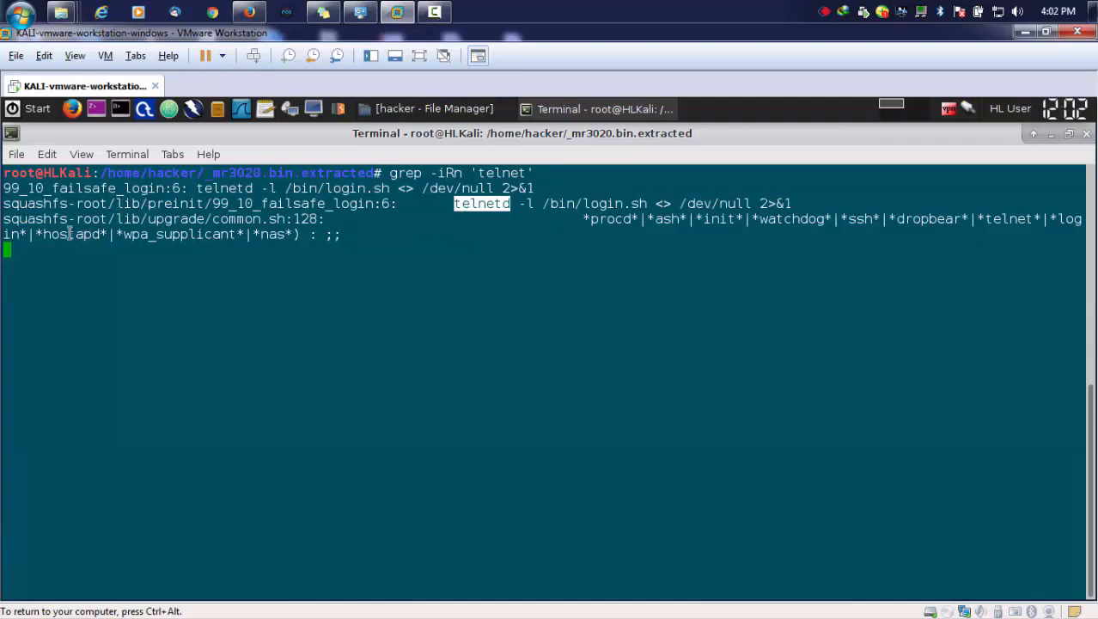
pyautogui.moveTo(179, 215)
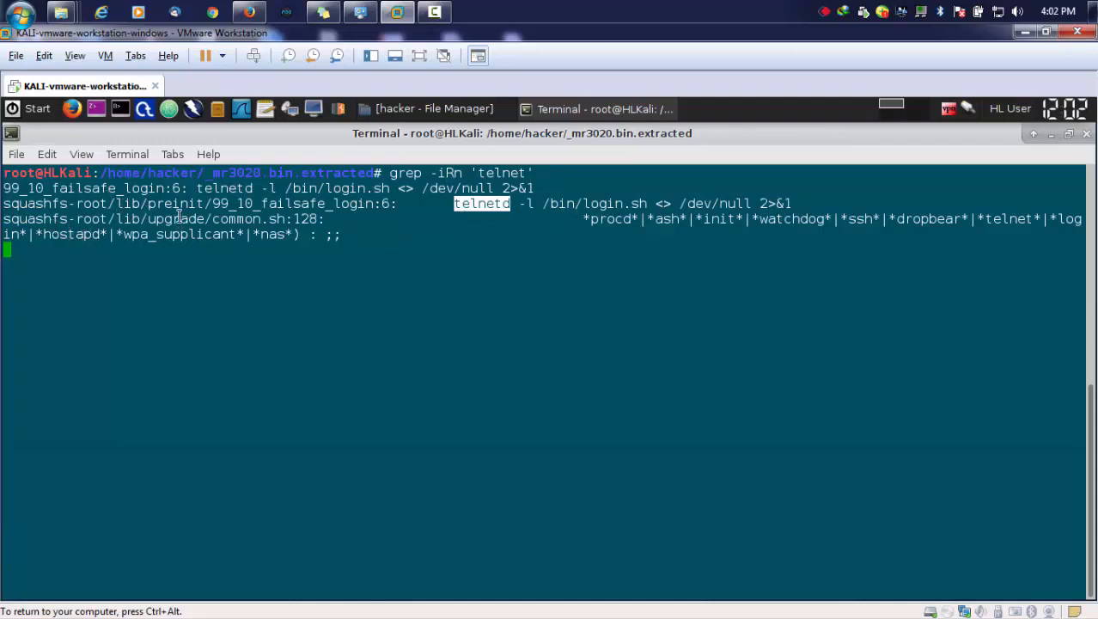
pyautogui.moveTo(196, 219)
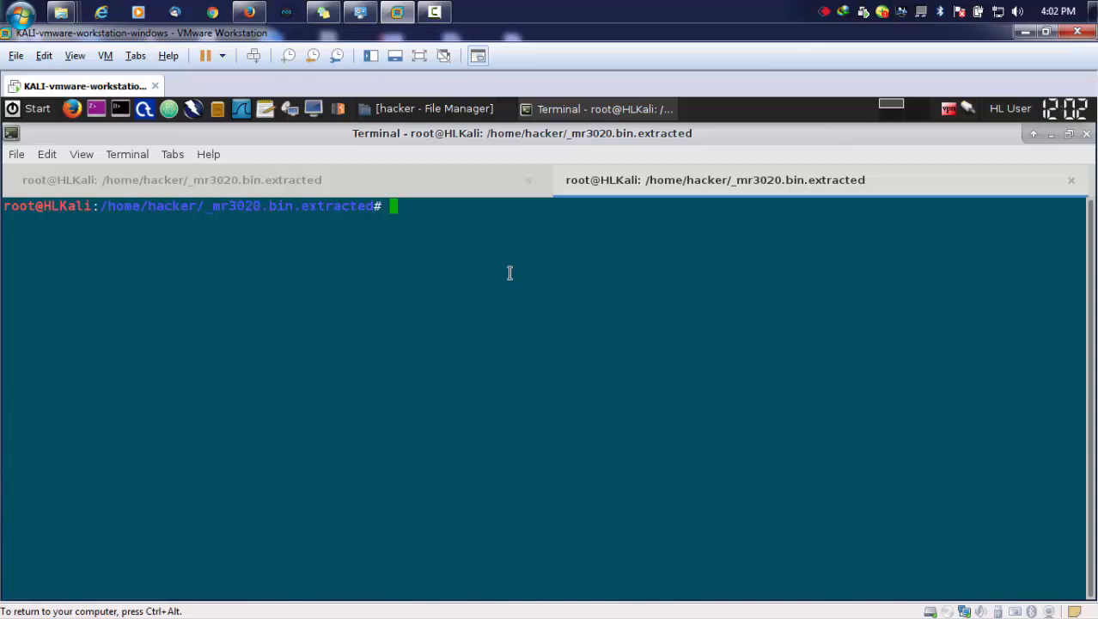
# Step: In a new terminal tab, enter squashfs-root/bin and list it, spotting login.sh
pyautogui.write('cd')
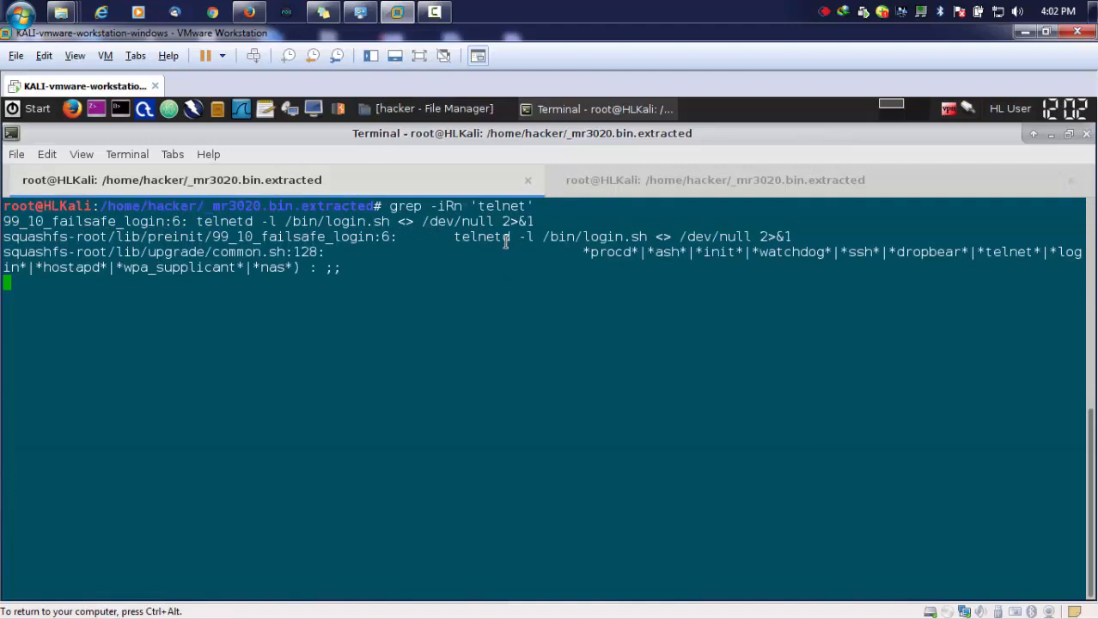
pyautogui.doubleClick(485, 237)
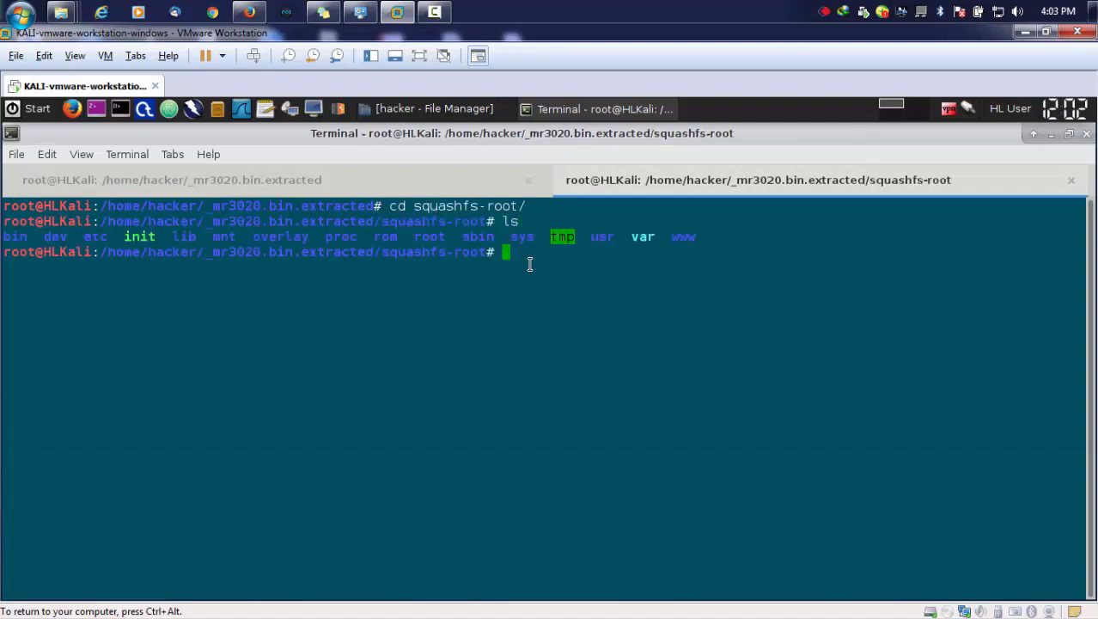
pyautogui.moveTo(474, 323)
pyautogui.write('ls')
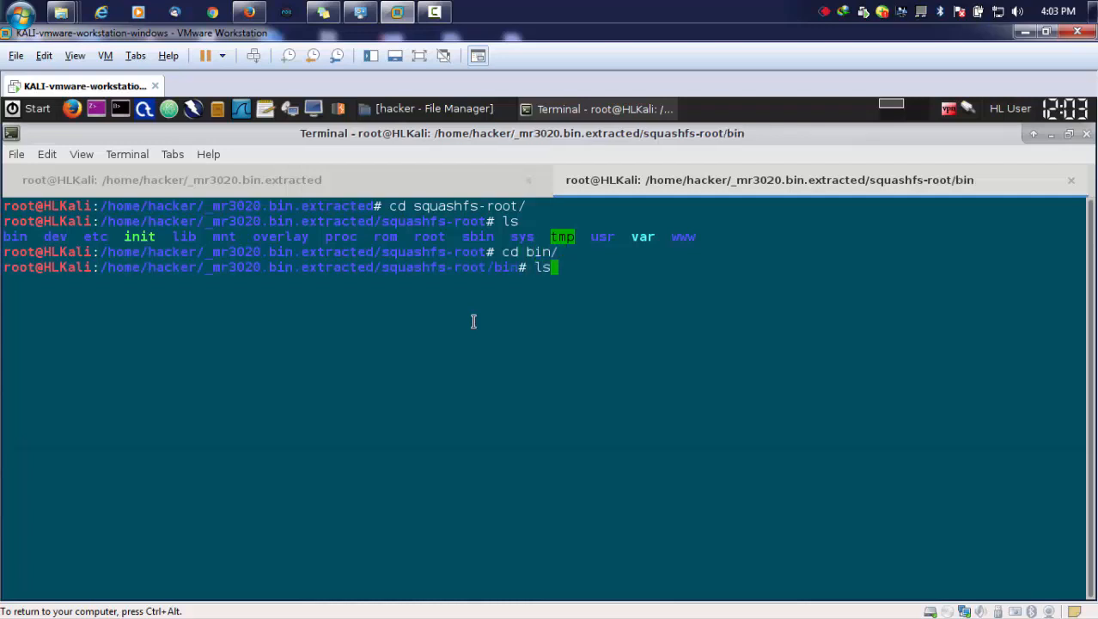
pyautogui.press('Return')
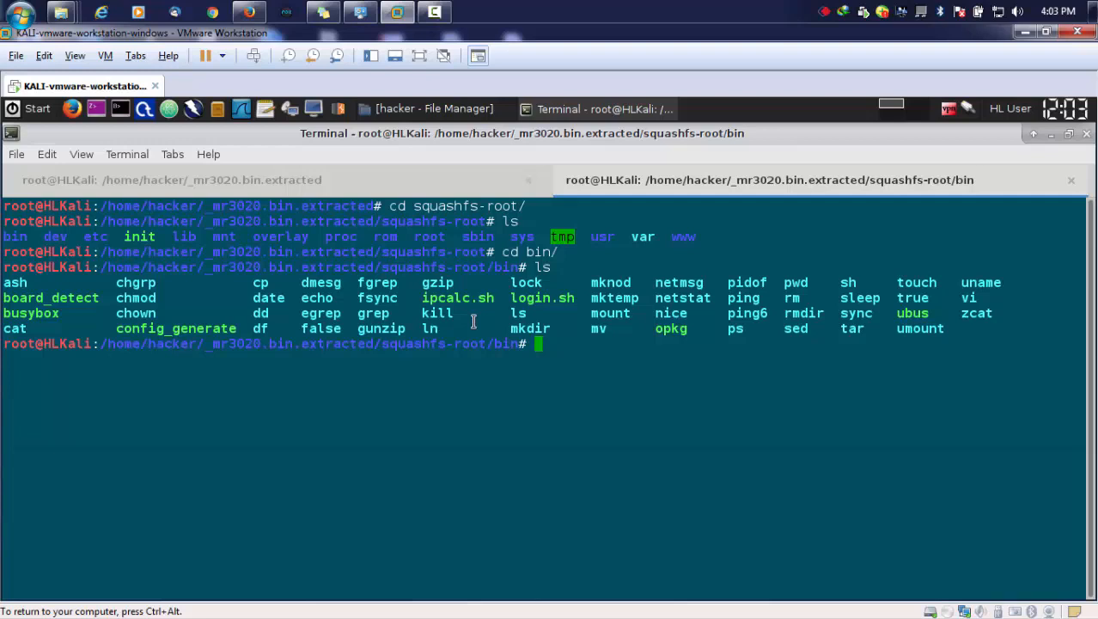
pyautogui.moveTo(512, 296)
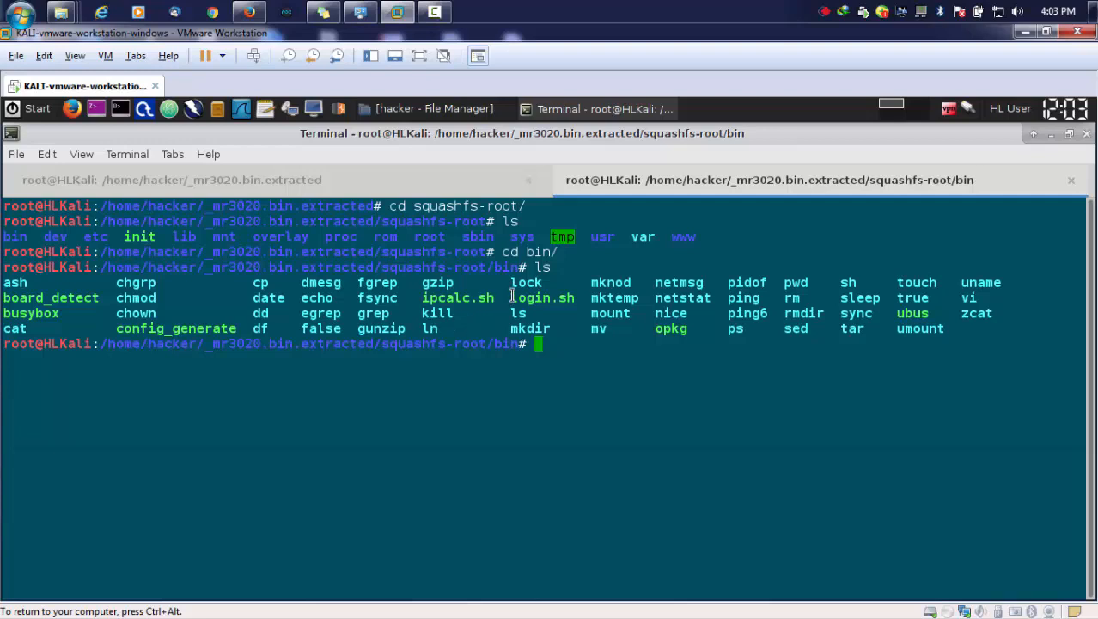
pyautogui.doubleClick(543, 298)
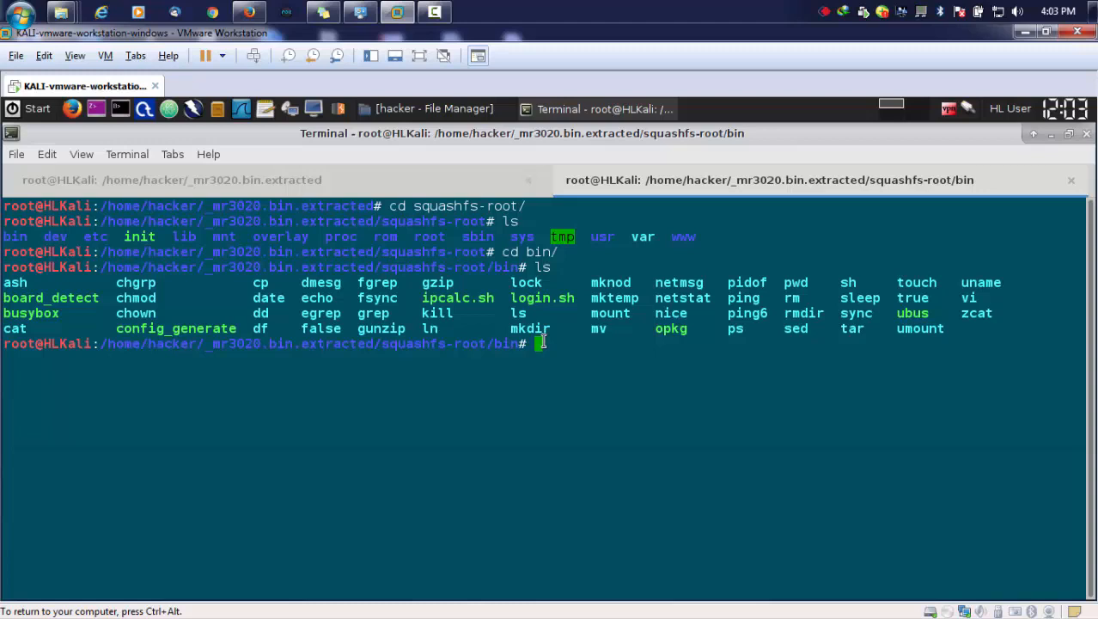
# Step: Launch nano login.sh to read the passwd/telnet login note
pyautogui.write('nano')
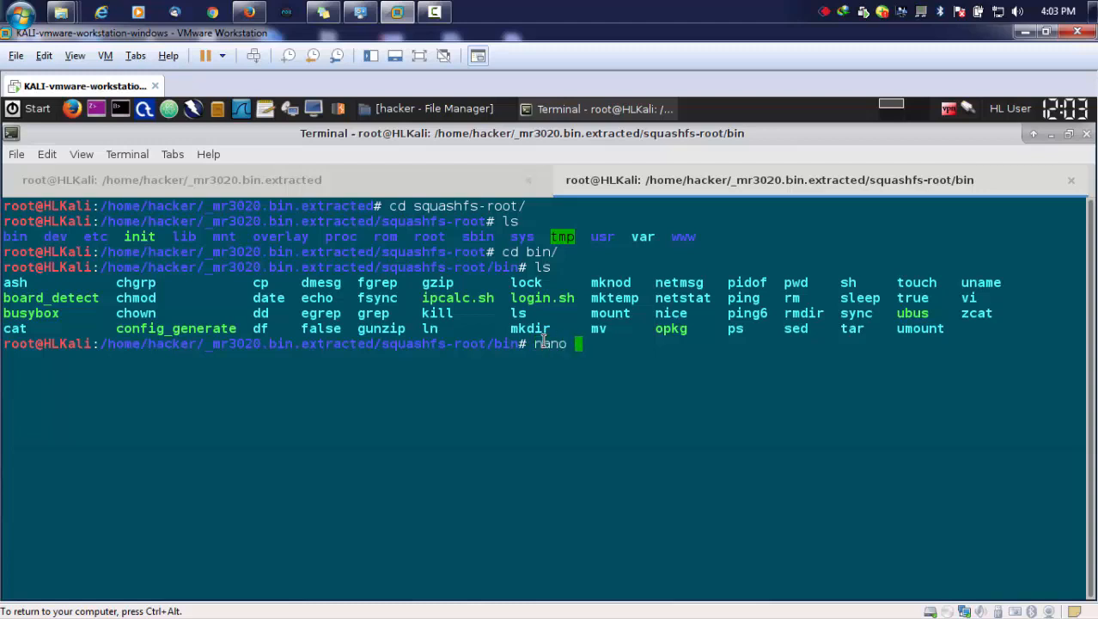
pyautogui.write('log')
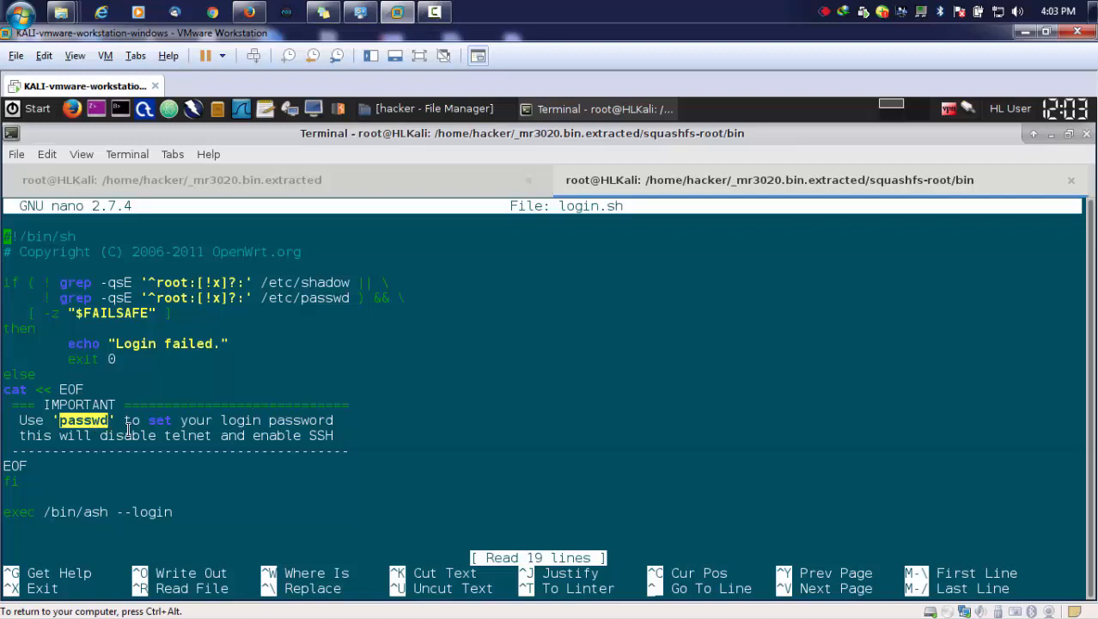
pyautogui.moveTo(155, 467)
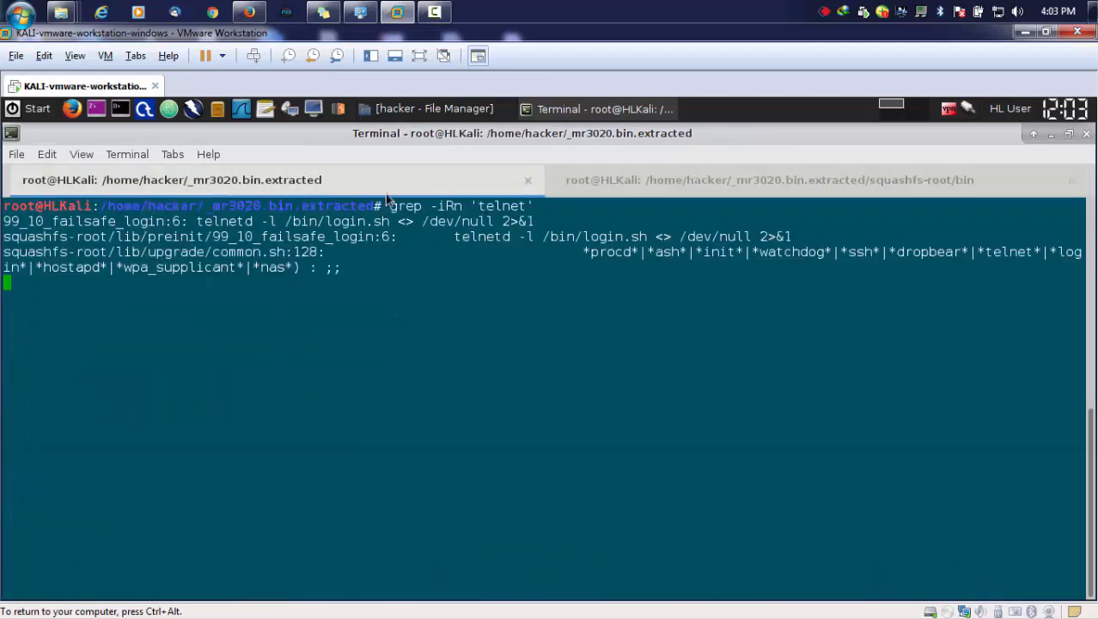
pyautogui.moveTo(367, 296)
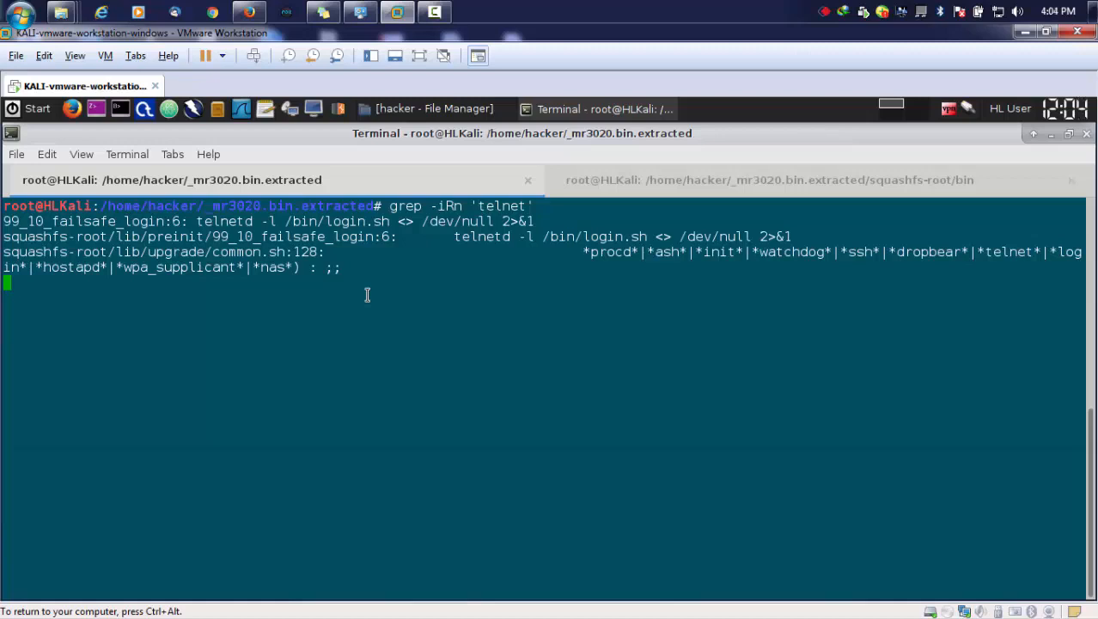
pyautogui.moveTo(438, 242)
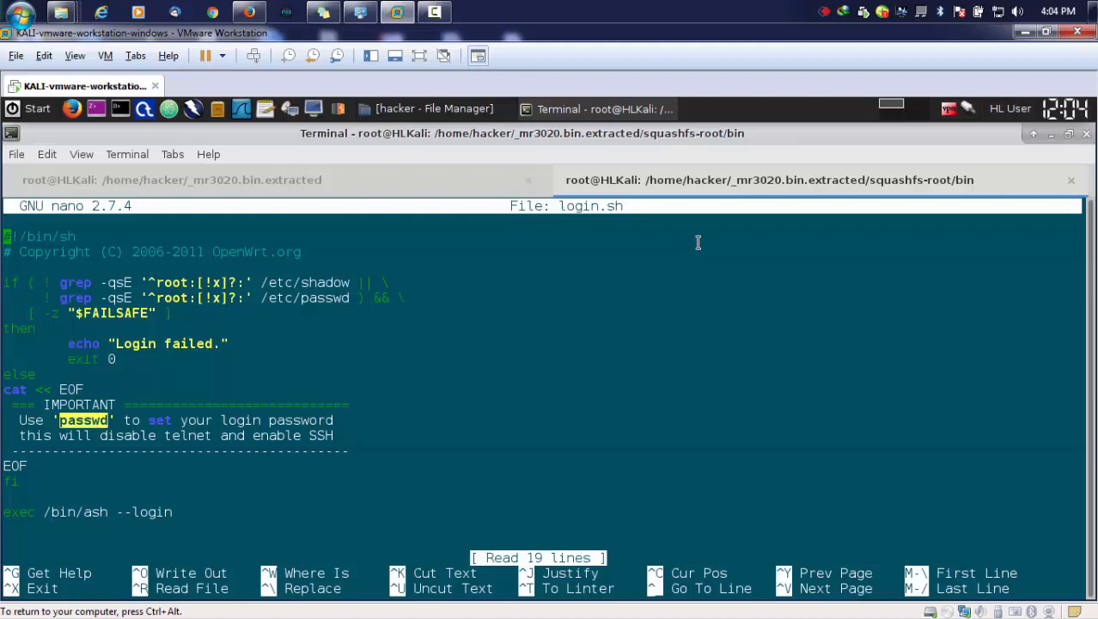
# Step: Exit nano on login.sh, landing back at the squashfs-root/bin shell prompt
pyautogui.press('ctrl+x')
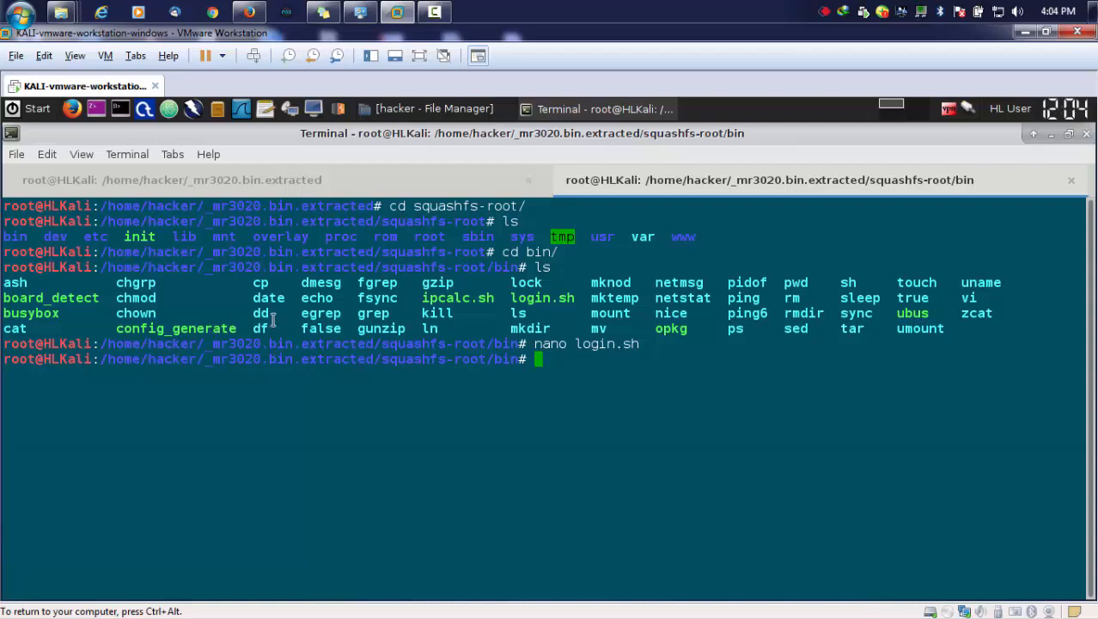
pyautogui.moveTo(304, 321)
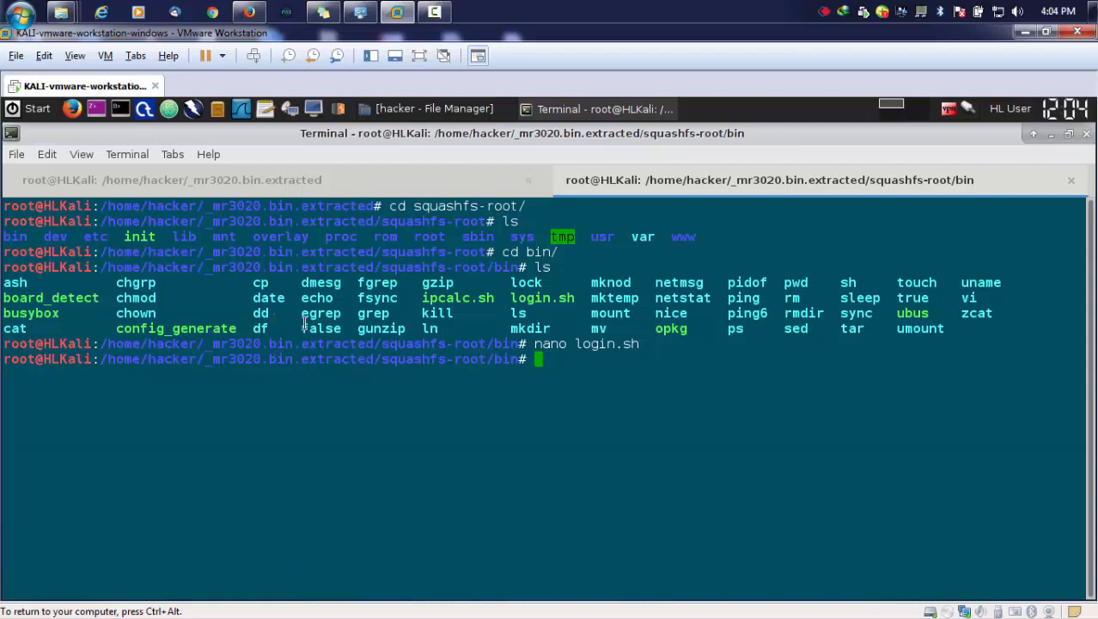